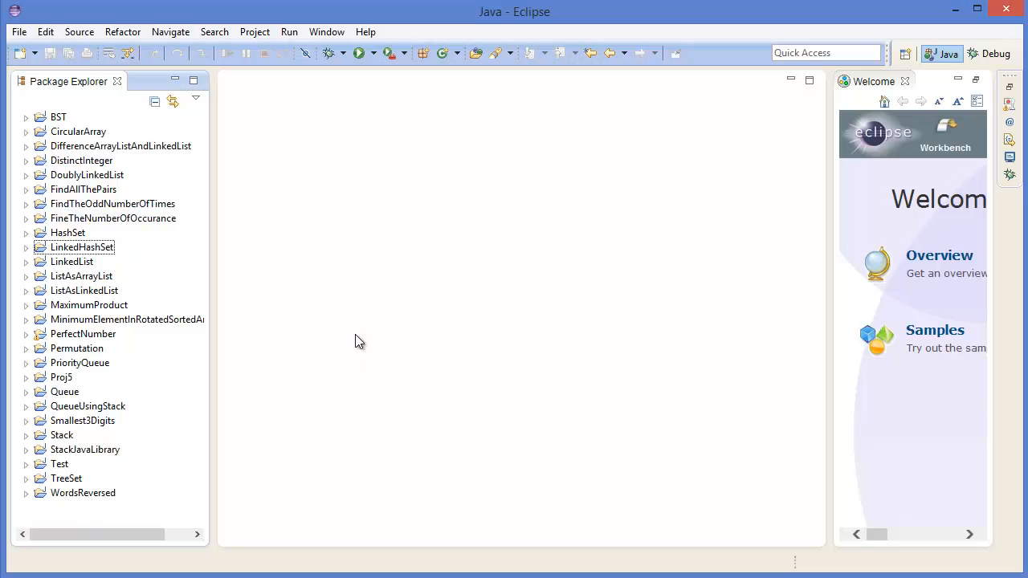
Create a new Java project named InsertiionSort in the workspace
{"action": "left_click", "coordinate": [18, 31]}
{"action": "type", "text": "In"}
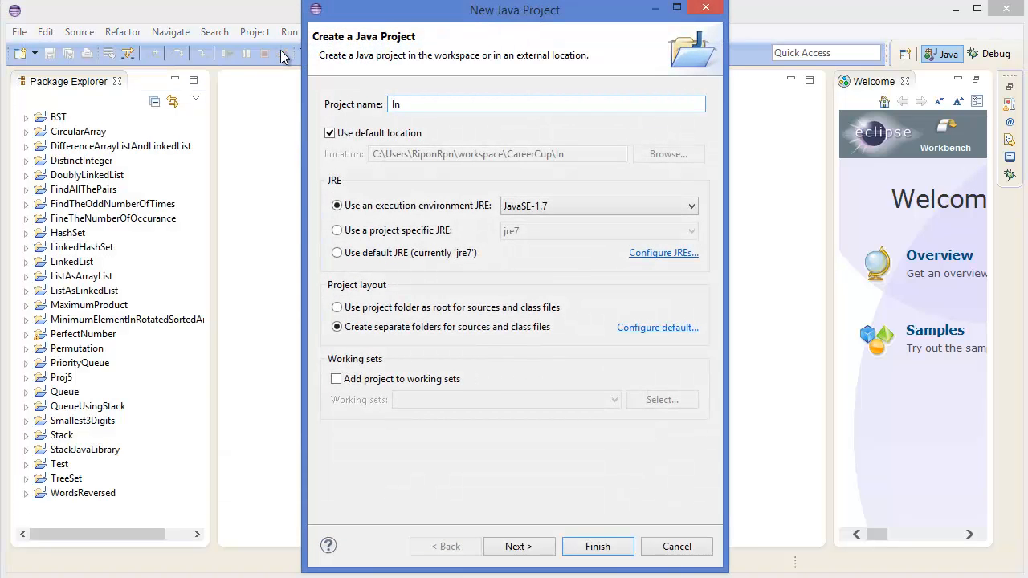
{"action": "type", "text": "s"}
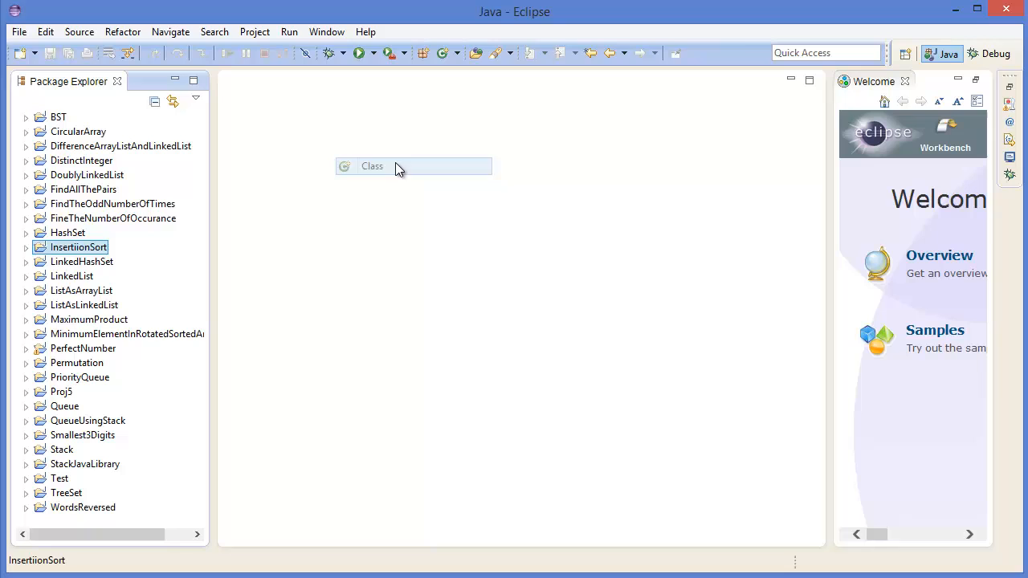
Add class InsertionSortImplementation with a public static void main stub
{"action": "left_click", "coordinate": [373, 167]}
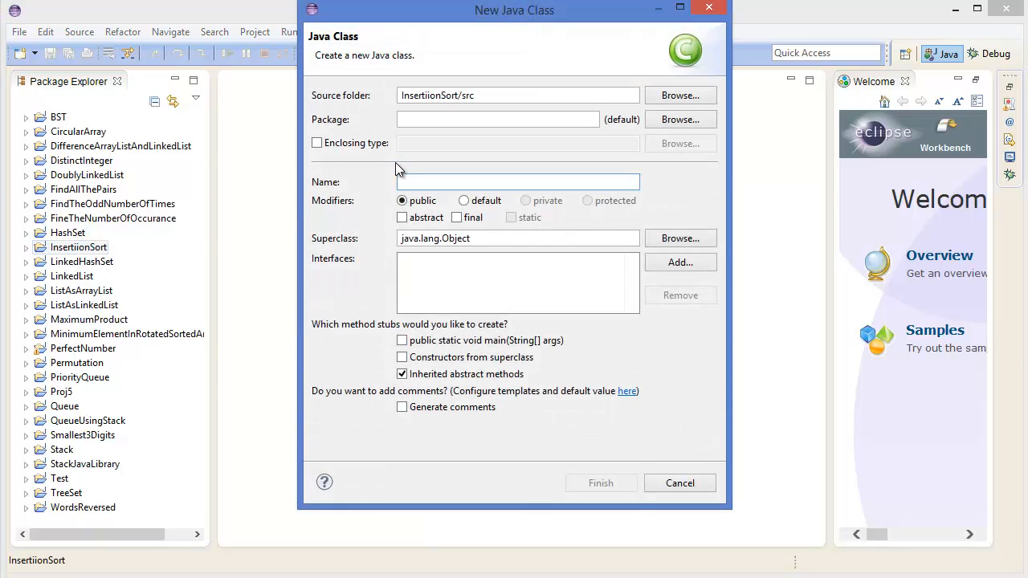
{"action": "type", "text": "InsertionSortImplementation"}
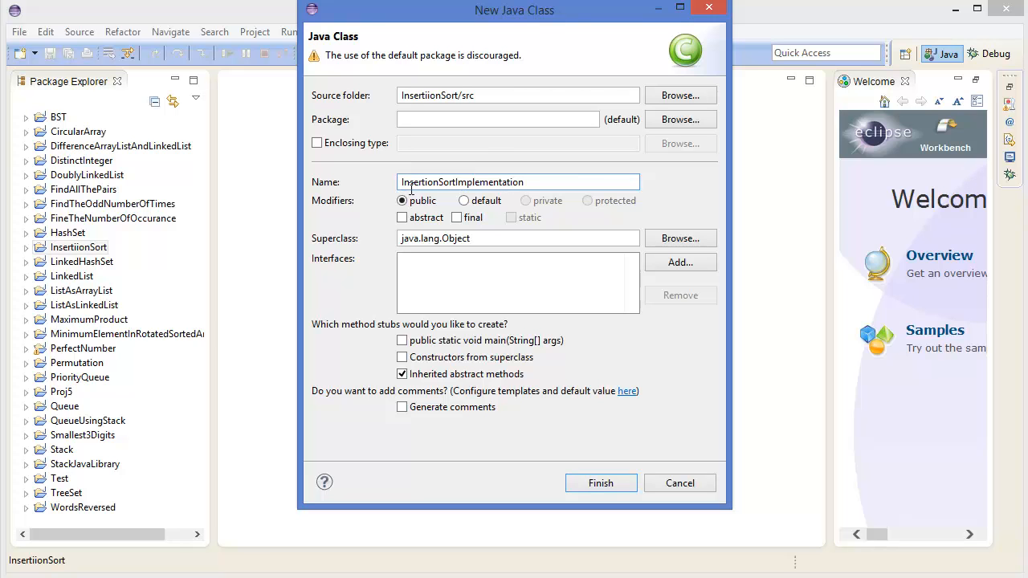
{"action": "left_click", "coordinate": [402, 340]}
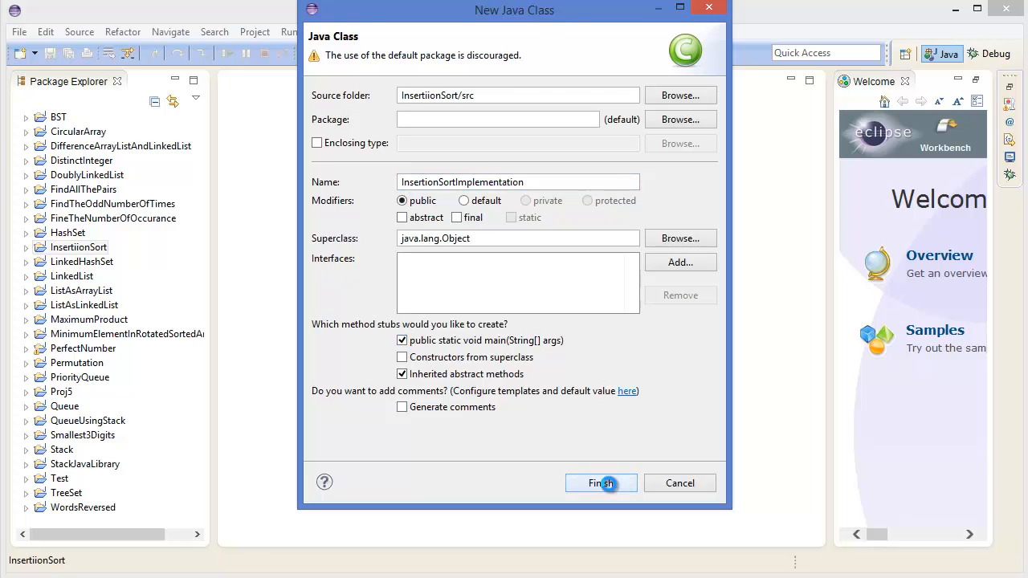
{"action": "left_click", "coordinate": [601, 483]}
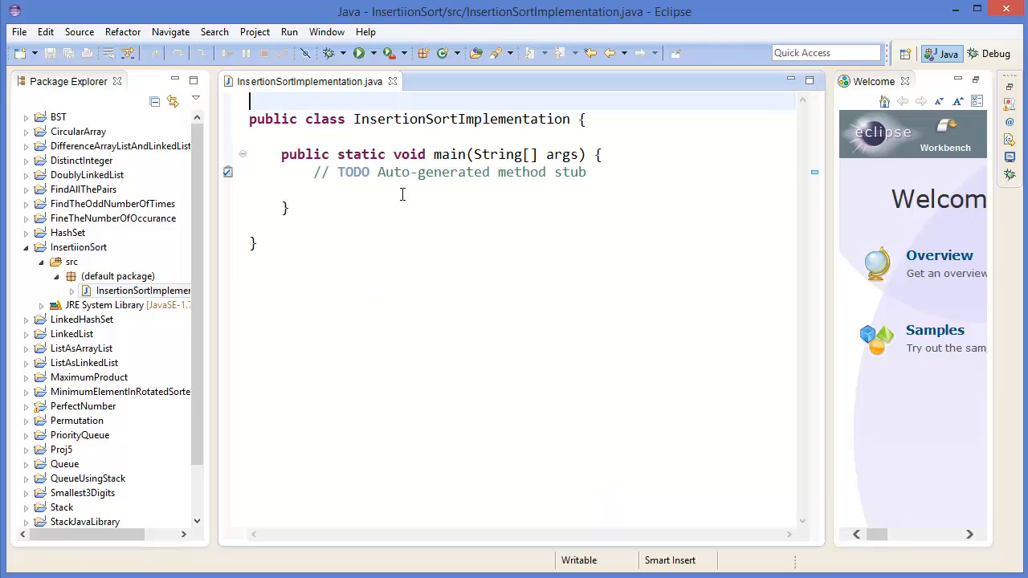
Replace the TODO comment with int[] array = new int[] {12, 11, 13, 5, 6}
{"action": "triple_click", "coordinate": [449, 172]}
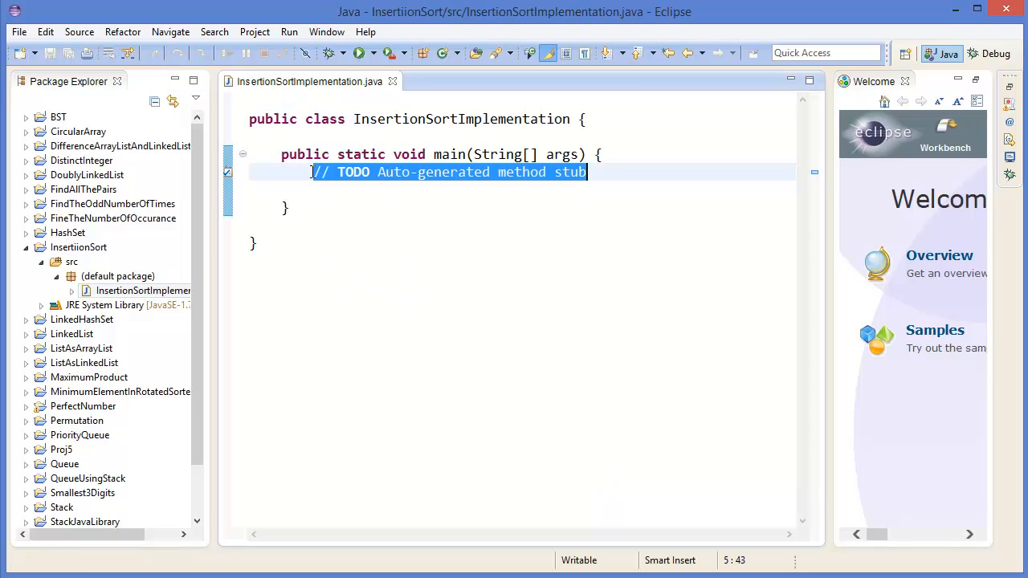
{"action": "key", "text": "Delete"}
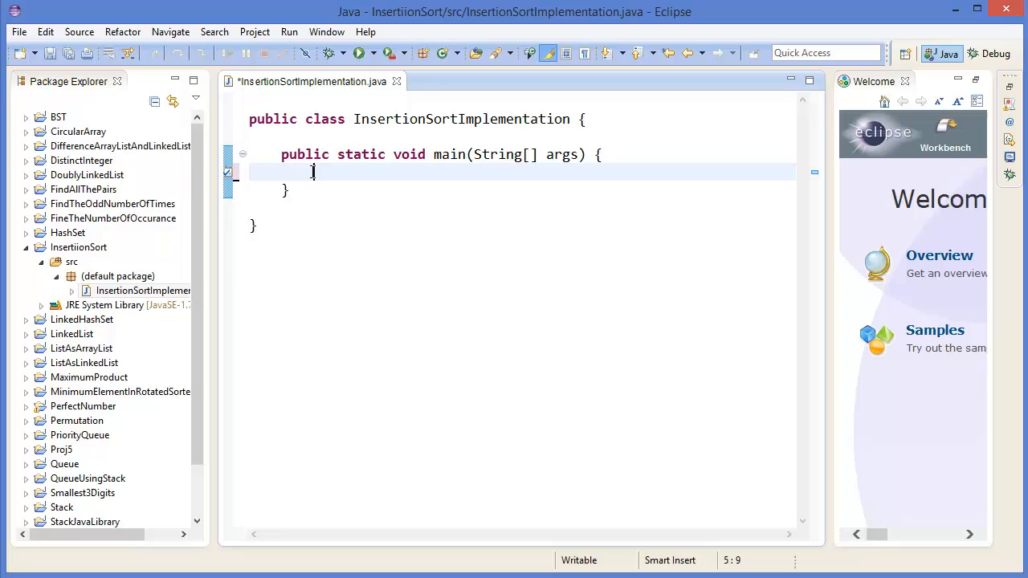
{"action": "type", "text": "int"}
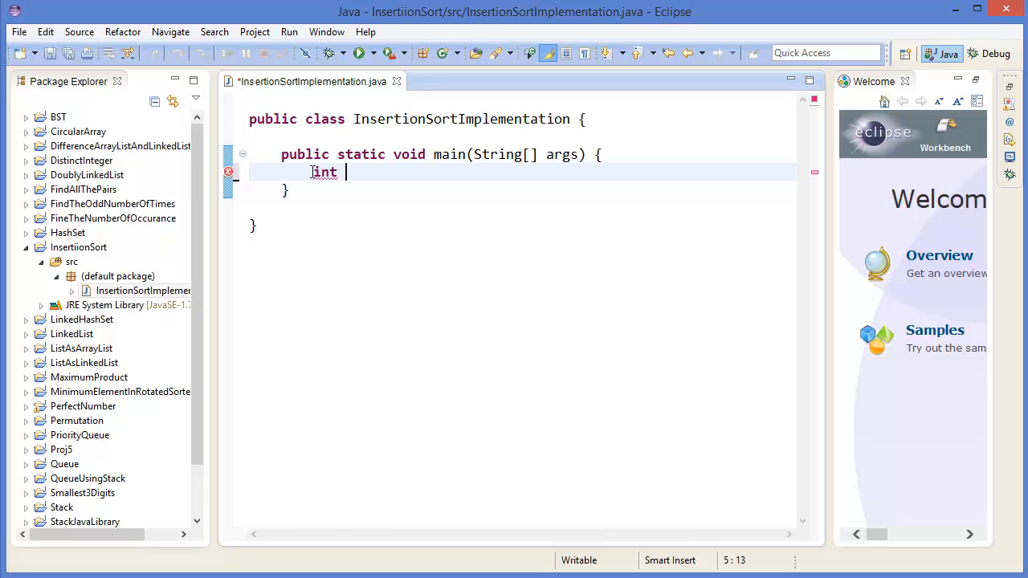
{"action": "type", "text": "[]"}
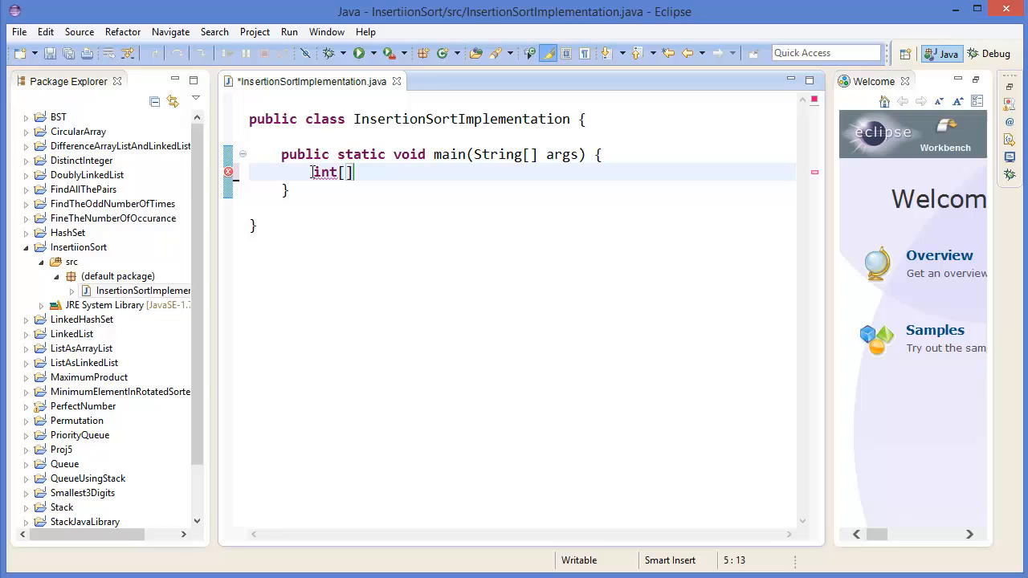
{"action": "type", "text": "array"}
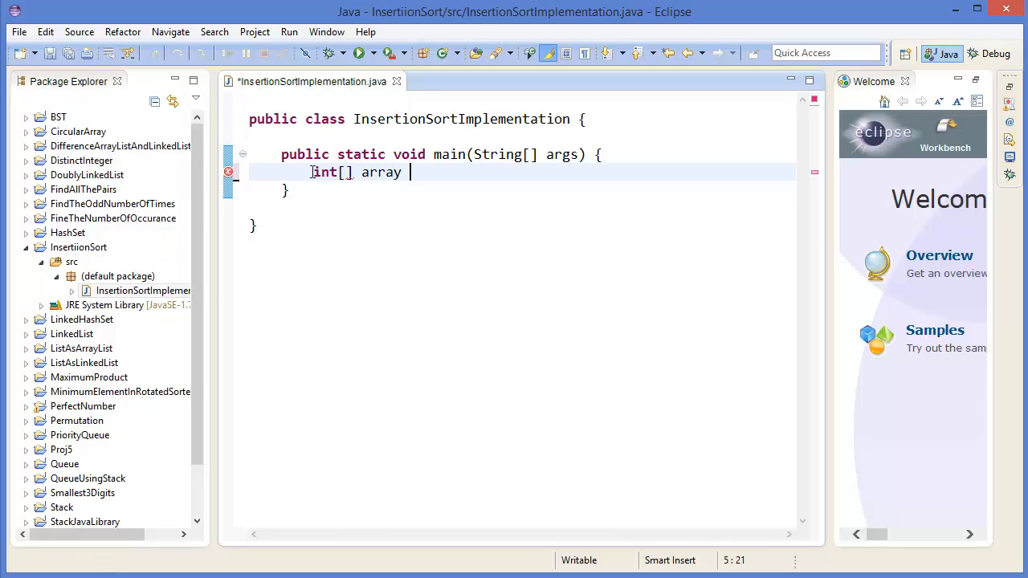
{"action": "type", "text": "= new in"}
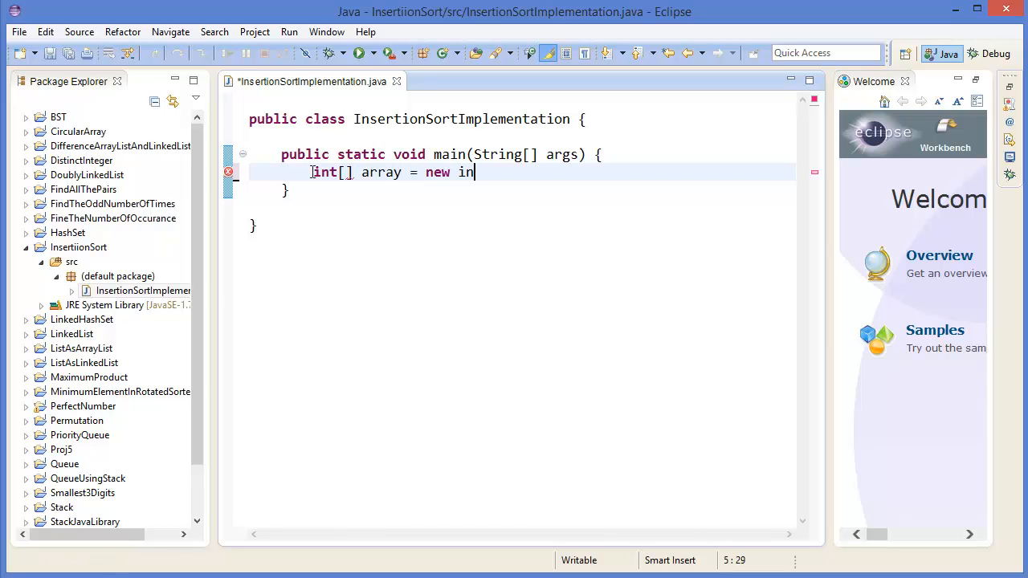
{"action": "type", "text": "t[] {"}
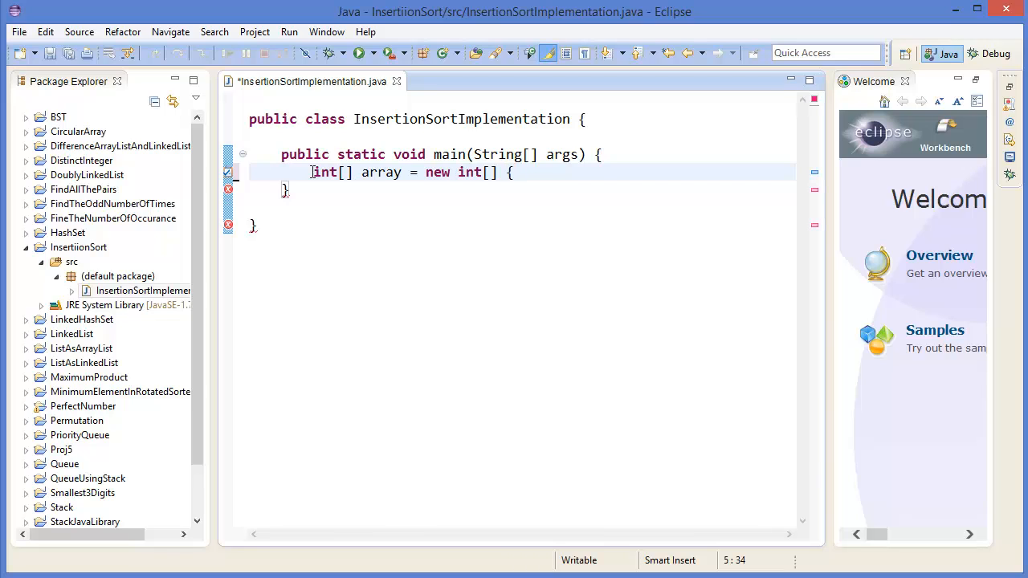
{"action": "type", "text": "12, 11"}
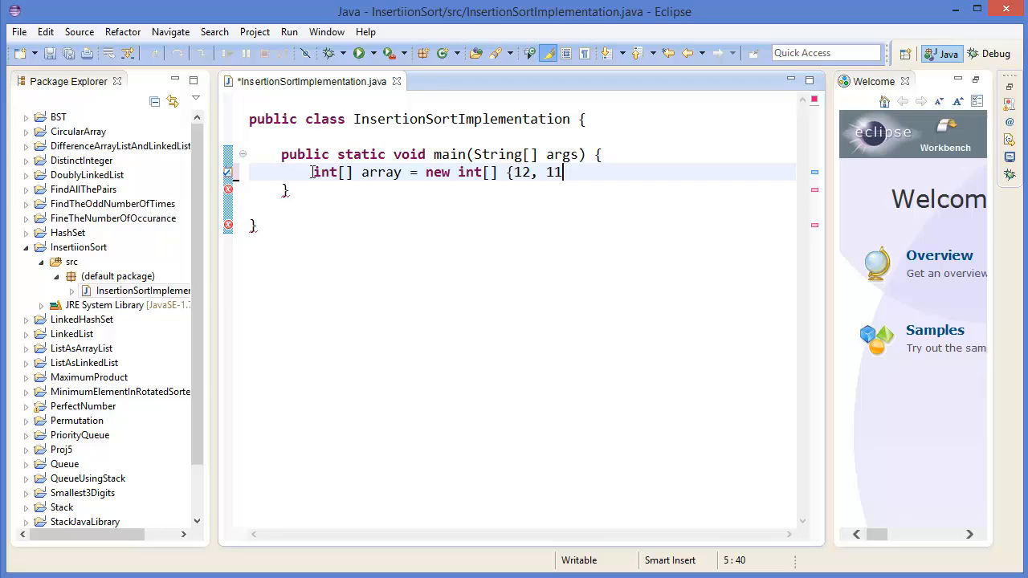
{"action": "type", "text": ", 13"}
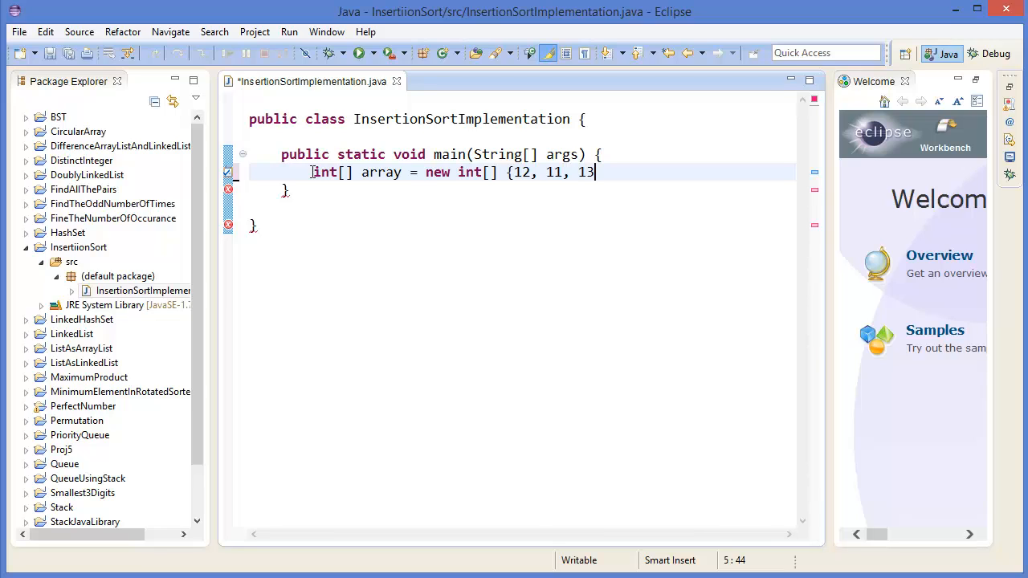
{"action": "type", "text": ", 5 ,"}
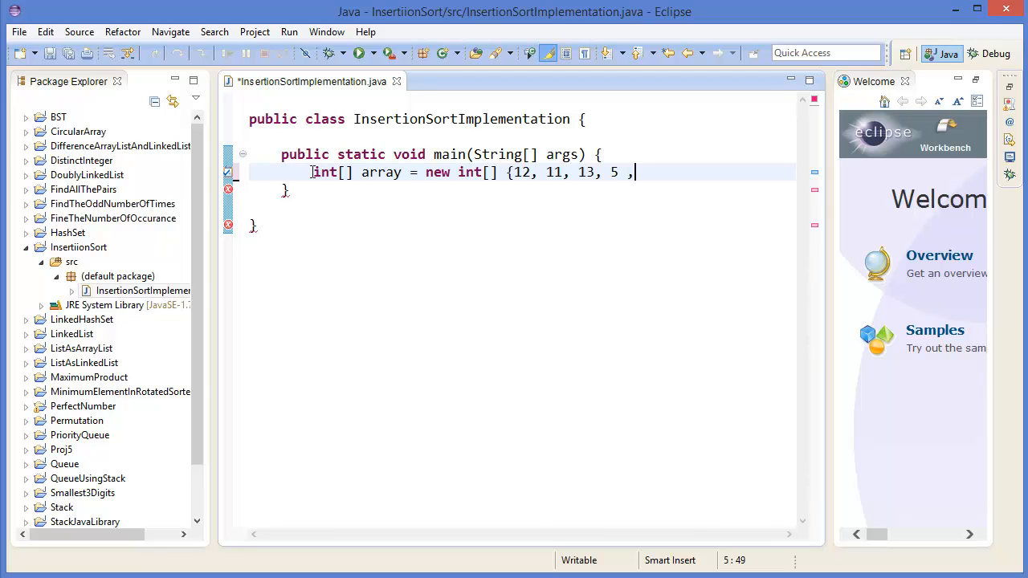
{"action": "type", "text": "6};"}
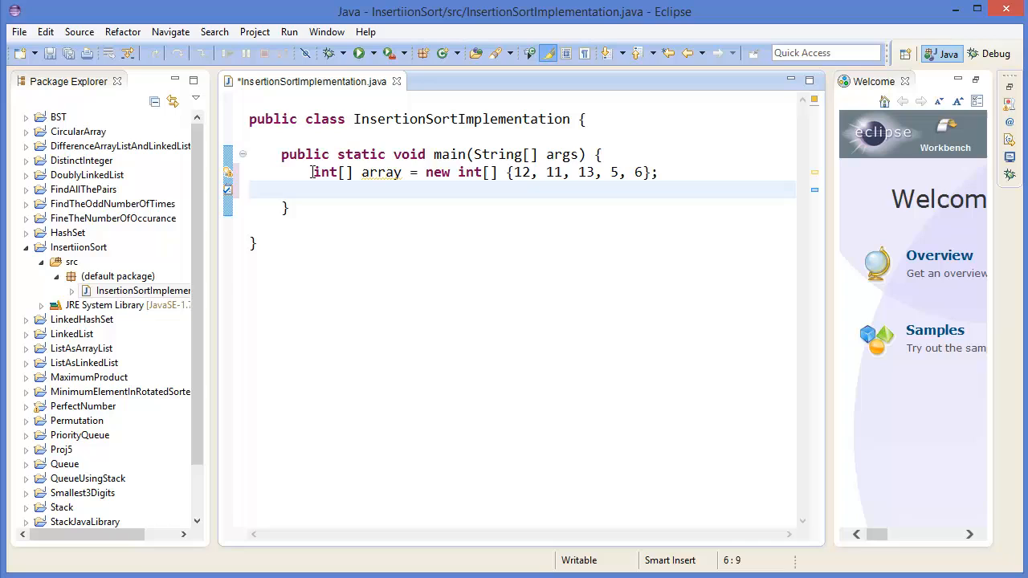
Add the call InsertionSort(array, 5); in main
{"action": "type", "text": "Insert"}
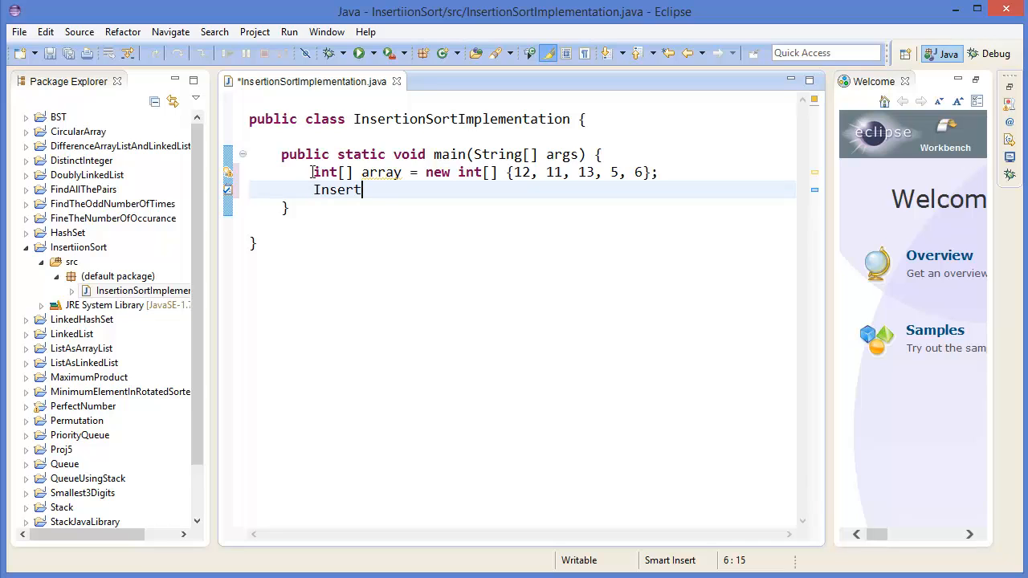
{"action": "type", "text": "ionSort"}
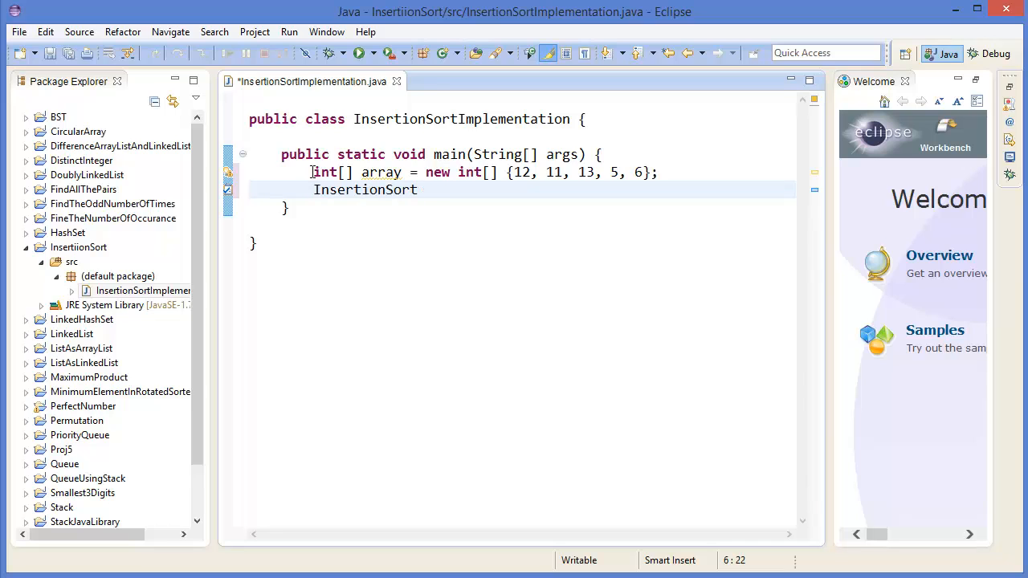
{"action": "type", "text": "(array)"}
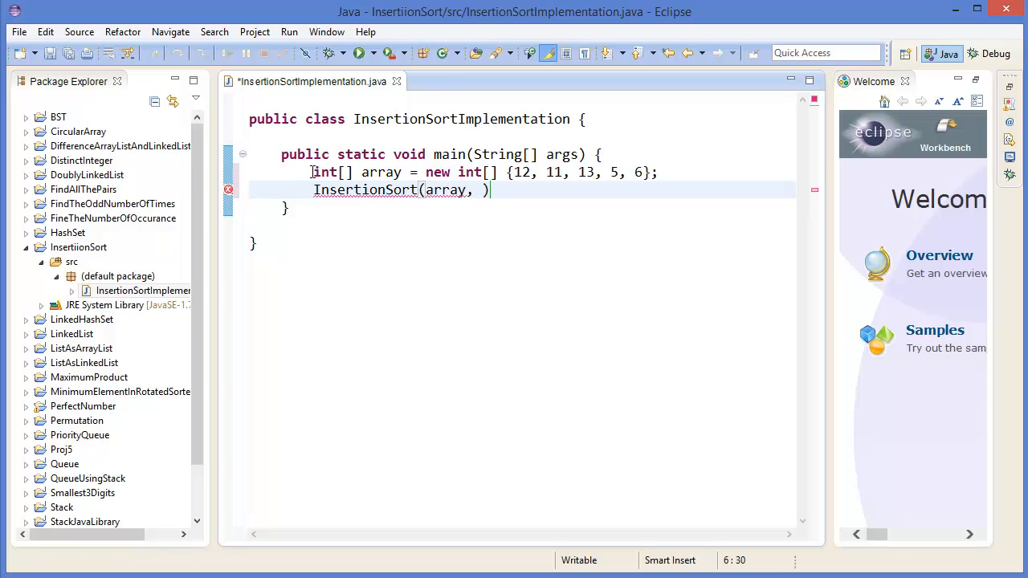
{"action": "type", "text": "5);"}
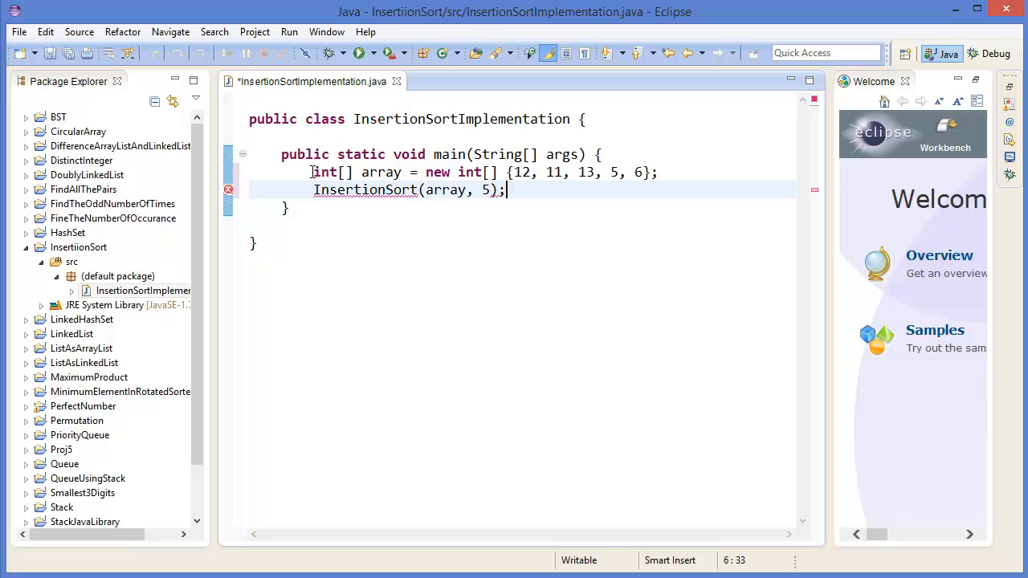
Declare private static void InsertionSort(int[] array, int n) with locals i, j, key
{"action": "type", "text": "priva"}
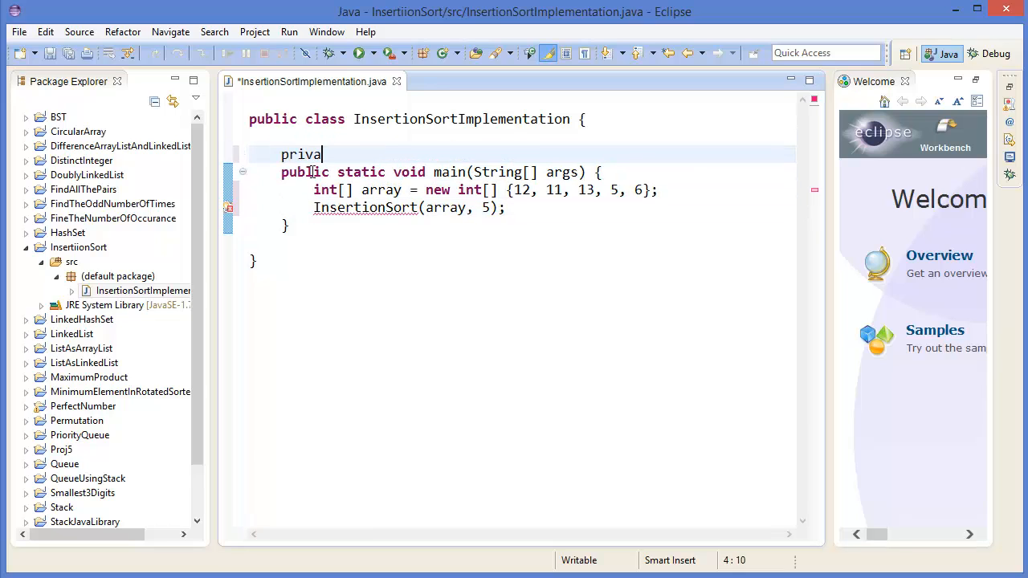
{"action": "type", "text": "te static"}
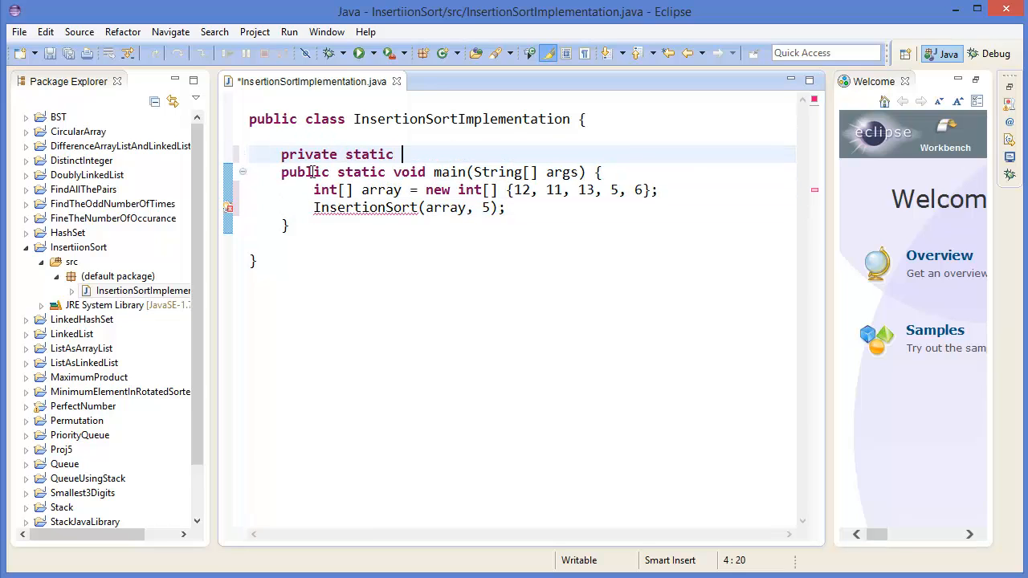
{"action": "type", "text": "void ()"}
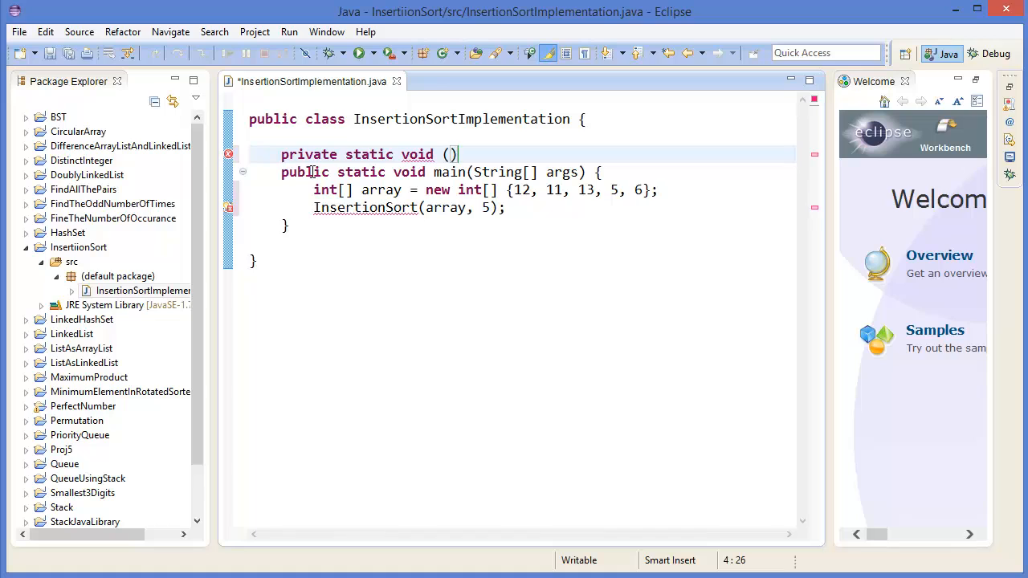
{"action": "type", "text": "Insert"}
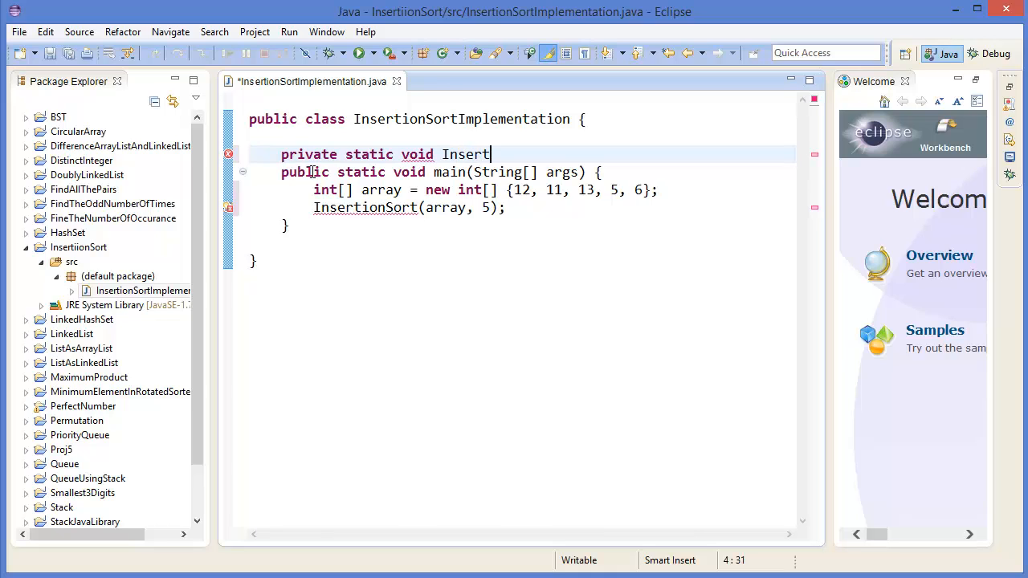
{"action": "type", "text": "ionSor"}
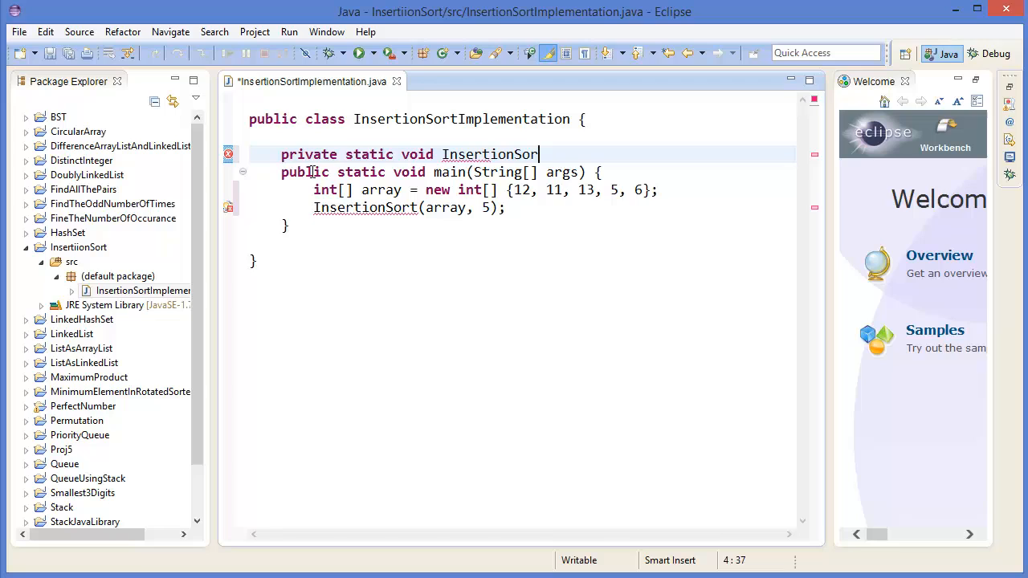
{"action": "type", "text": "()"}
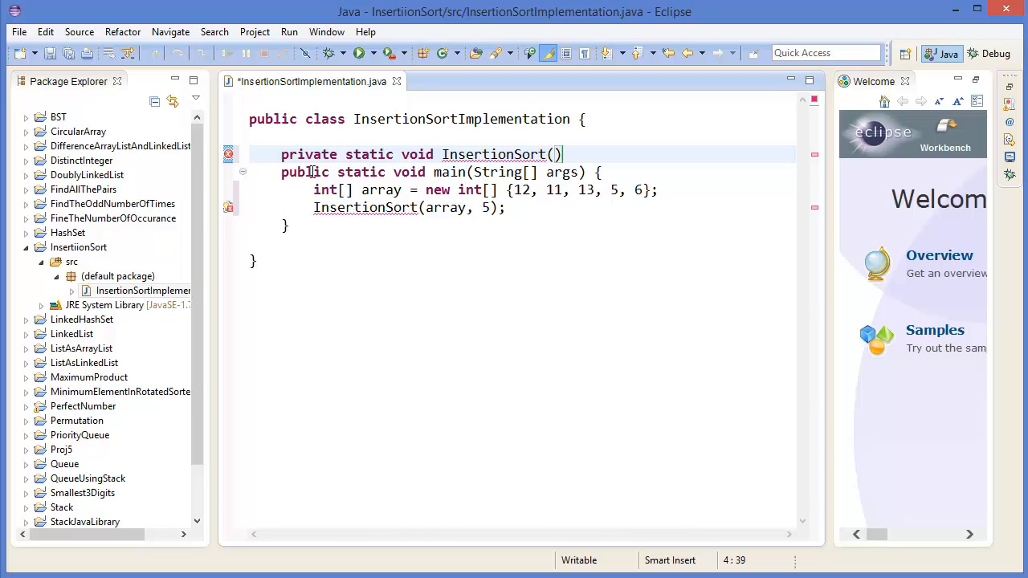
{"action": "type", "text": "int[]"}
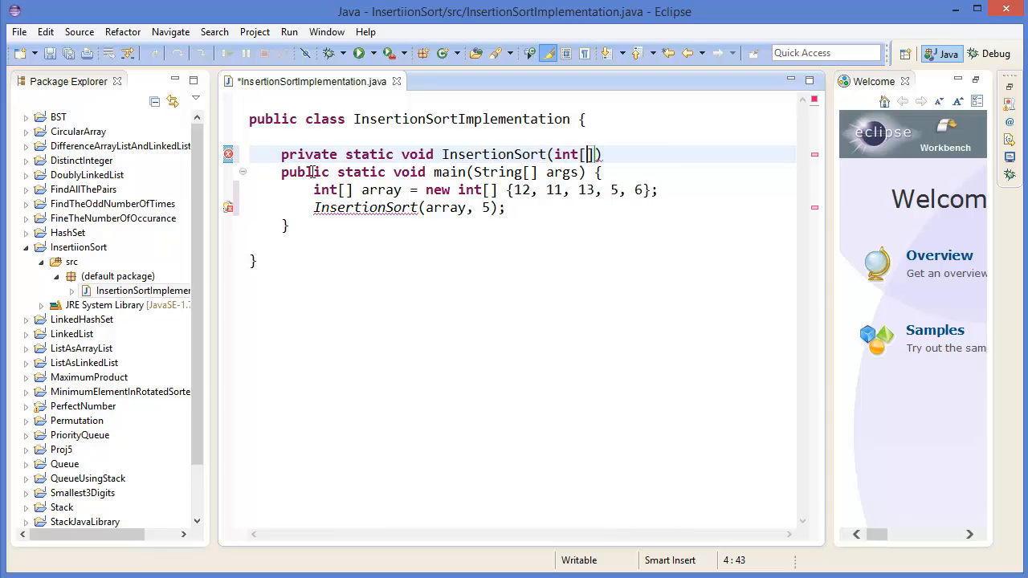
{"action": "type", "text": "array, int"}
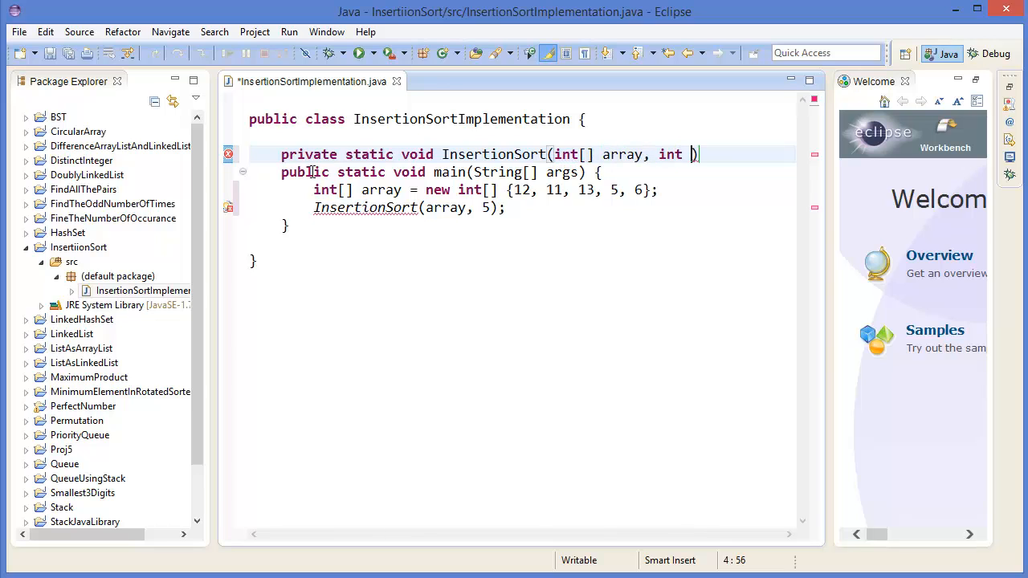
{"action": "type", "text": "n"}
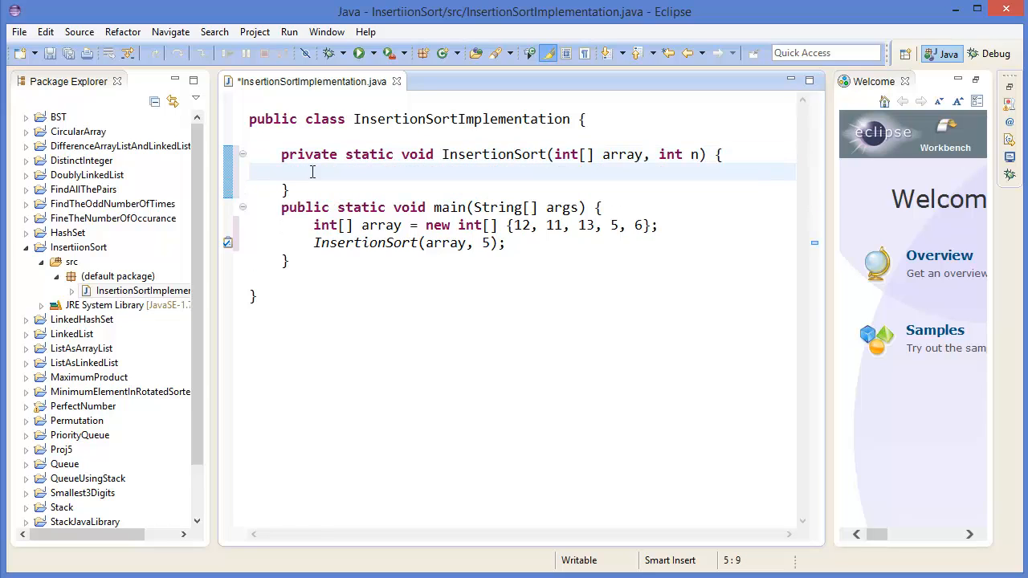
{"action": "type", "text": "i"}
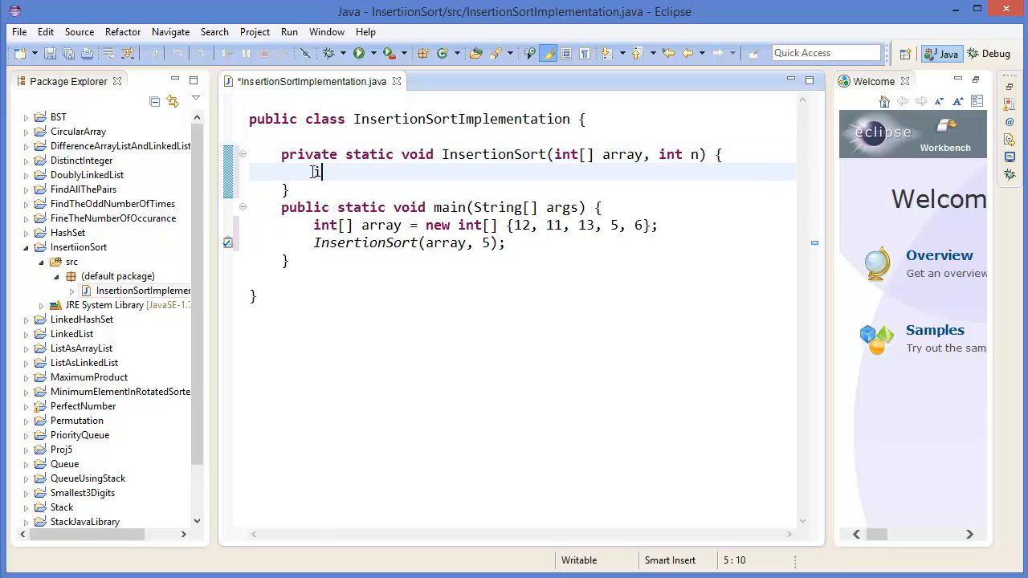
{"action": "type", "text": "nt i,"}
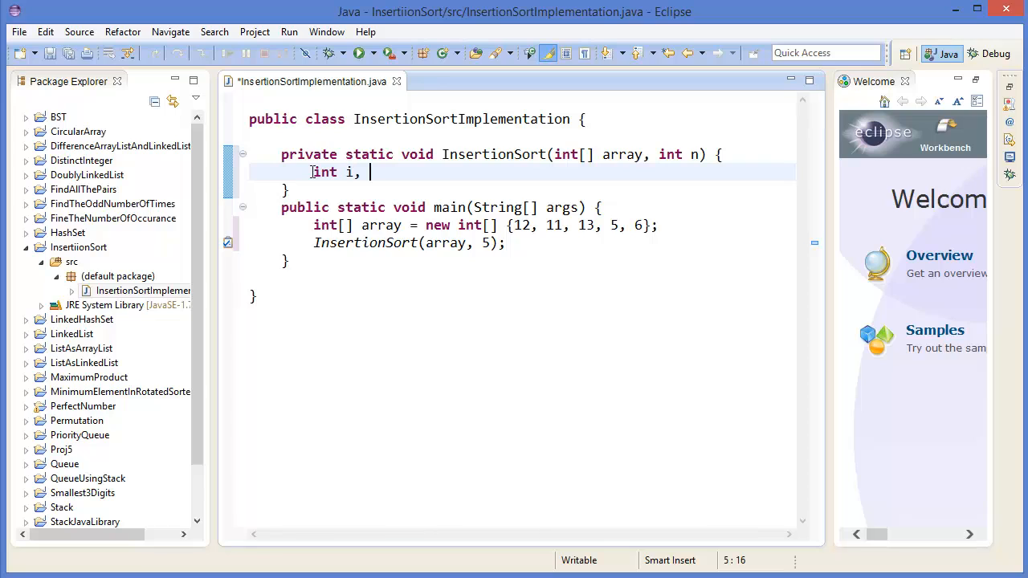
{"action": "type", "text": "j, key;"}
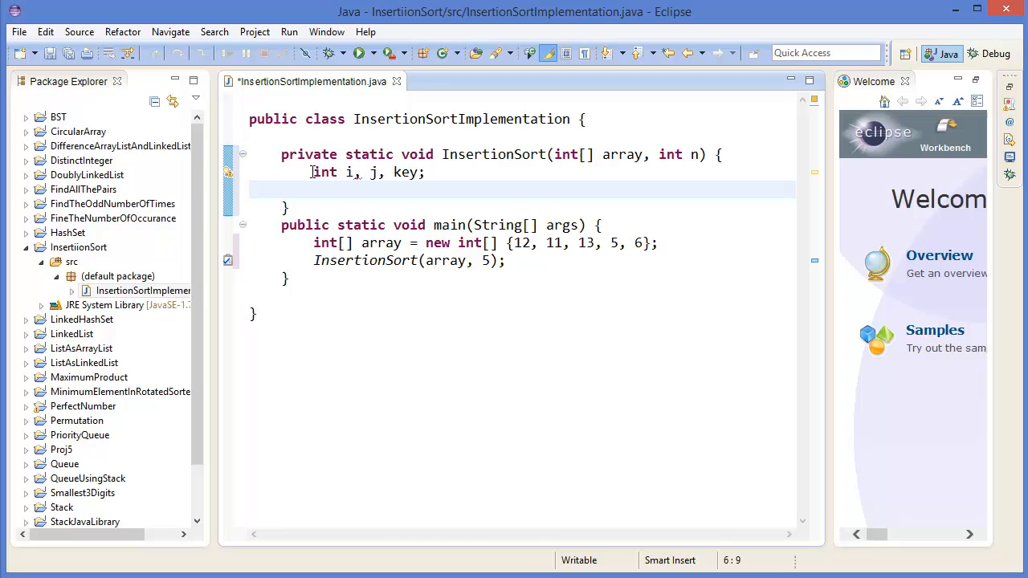
Add the outer for loop (i = 1; i < n) setting key = array[i] and j = i - 1
{"action": "type", "text": "for"}
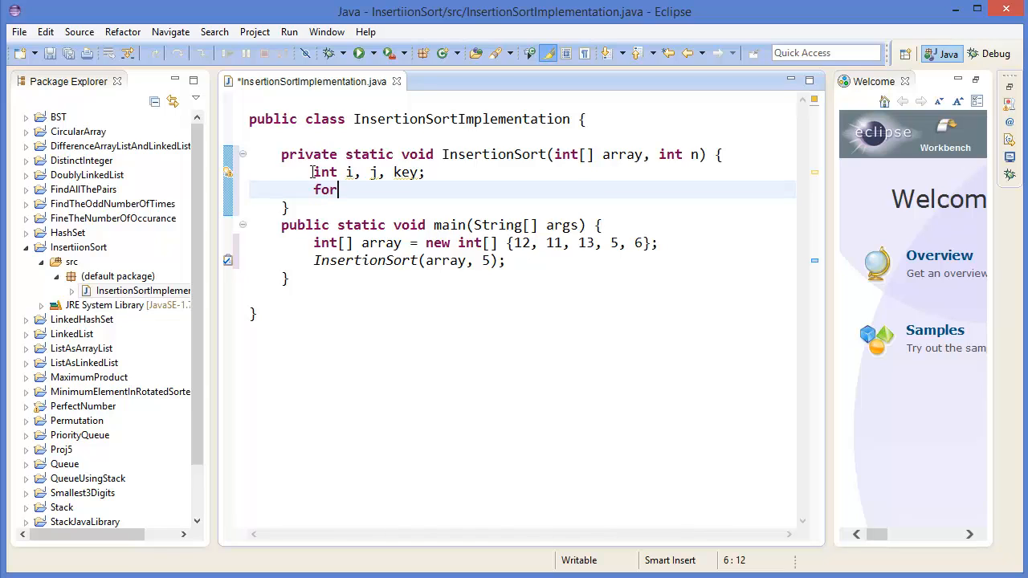
{"action": "type", "text": "(i =)"}
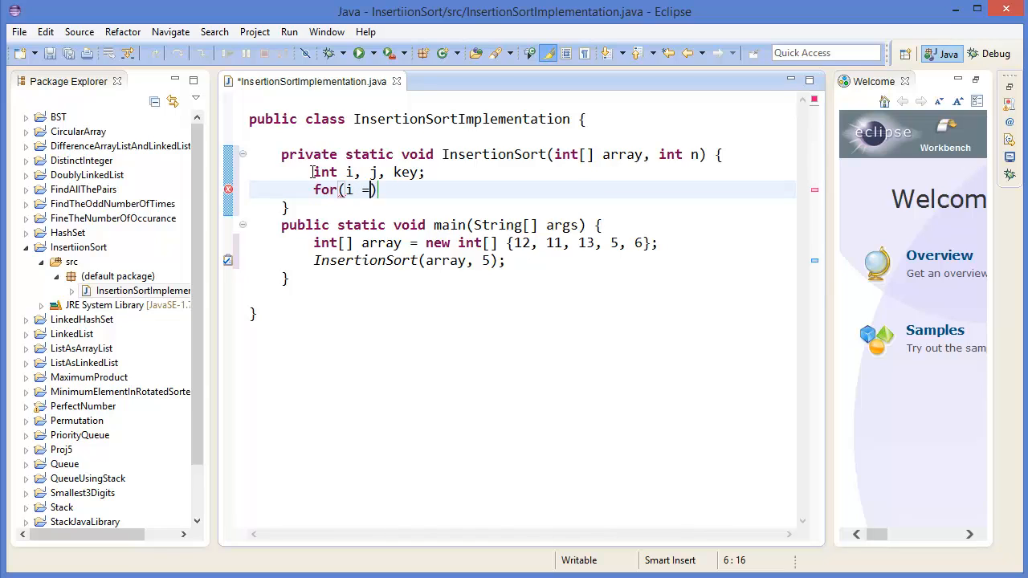
{"action": "type", "text": "1 ; i"}
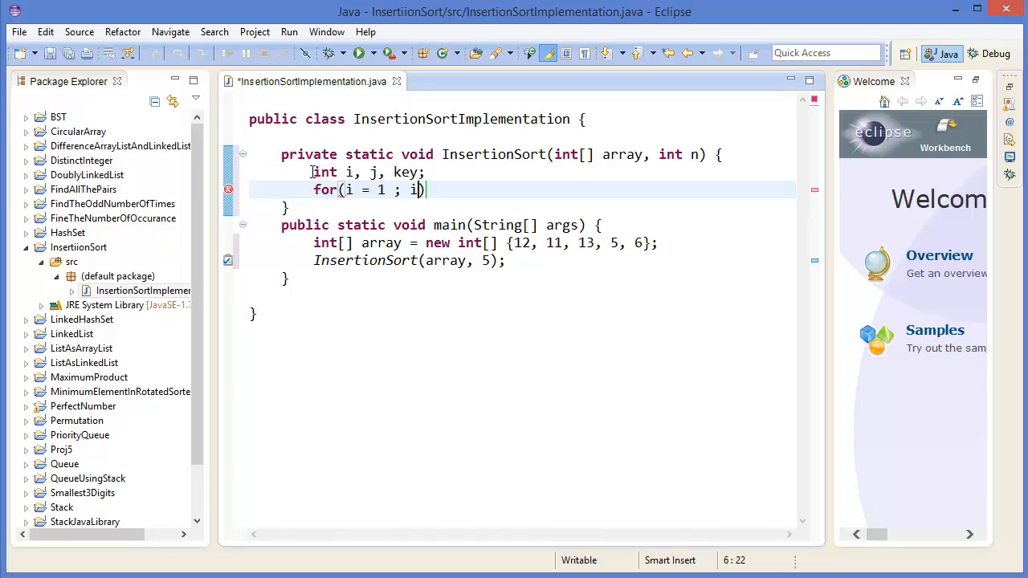
{"action": "type", "text": "< n"}
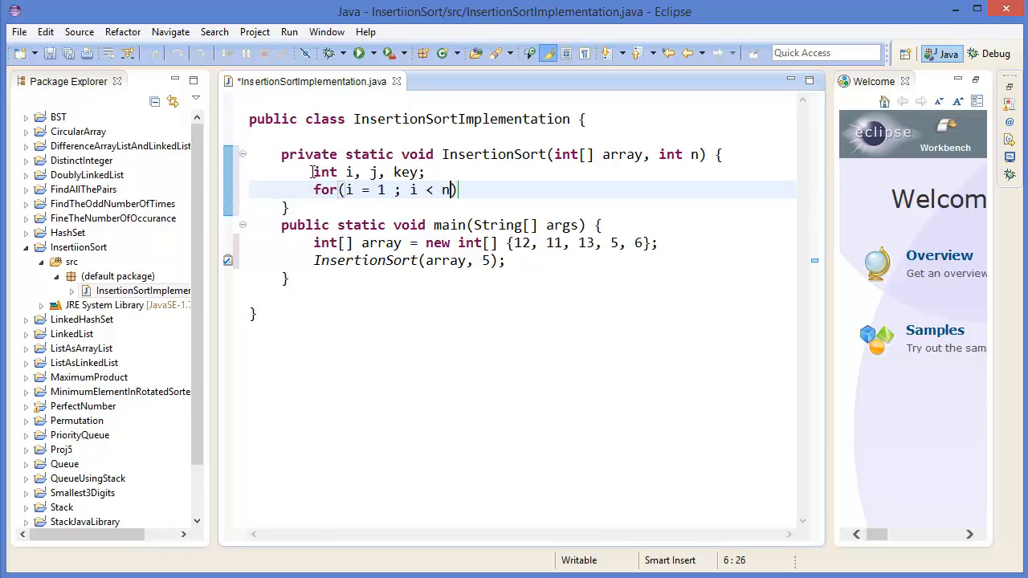
{"action": "type", "text": ";"}
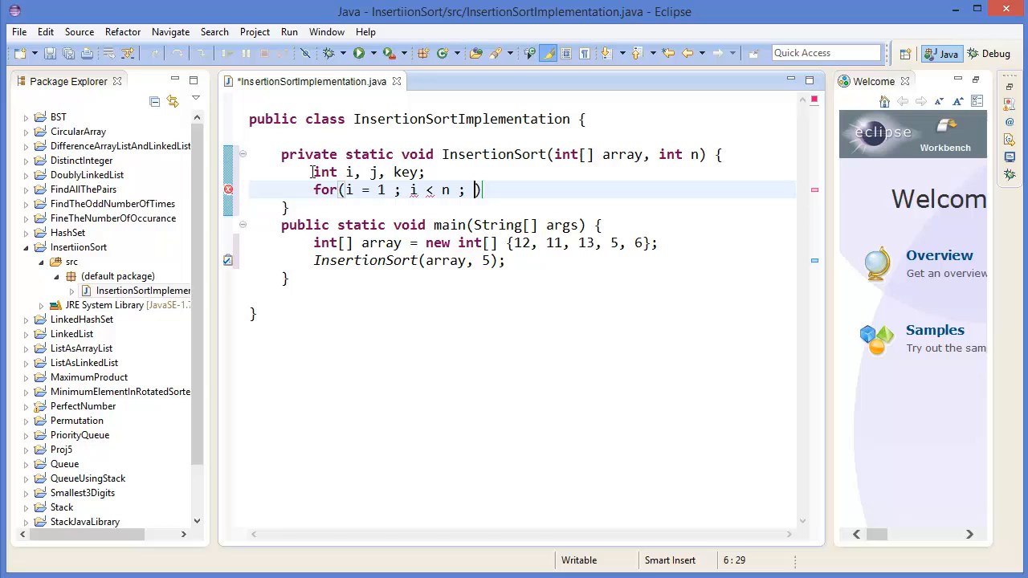
{"action": "type", "text": "i++)"}
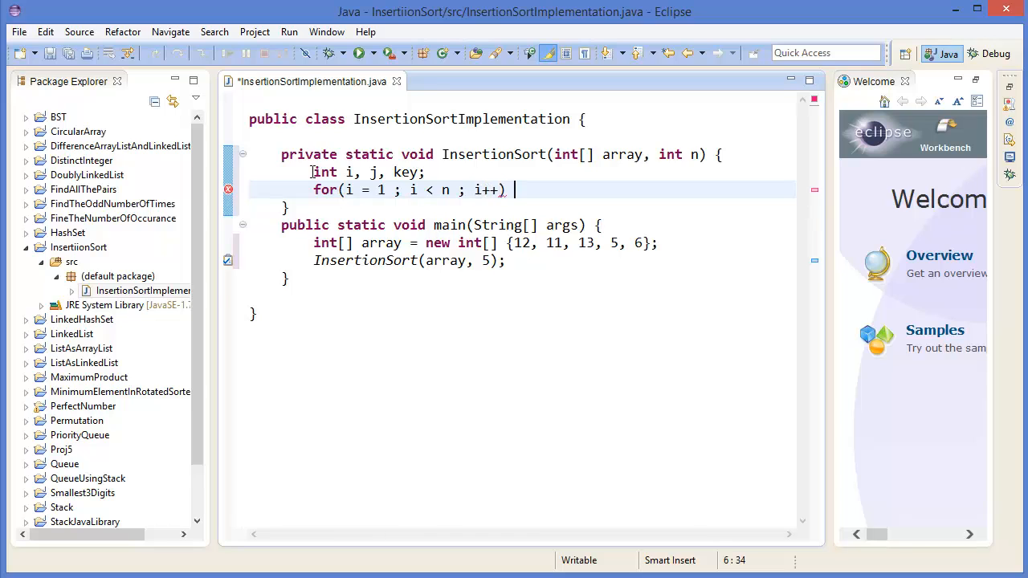
{"action": "type", "text": "{"}
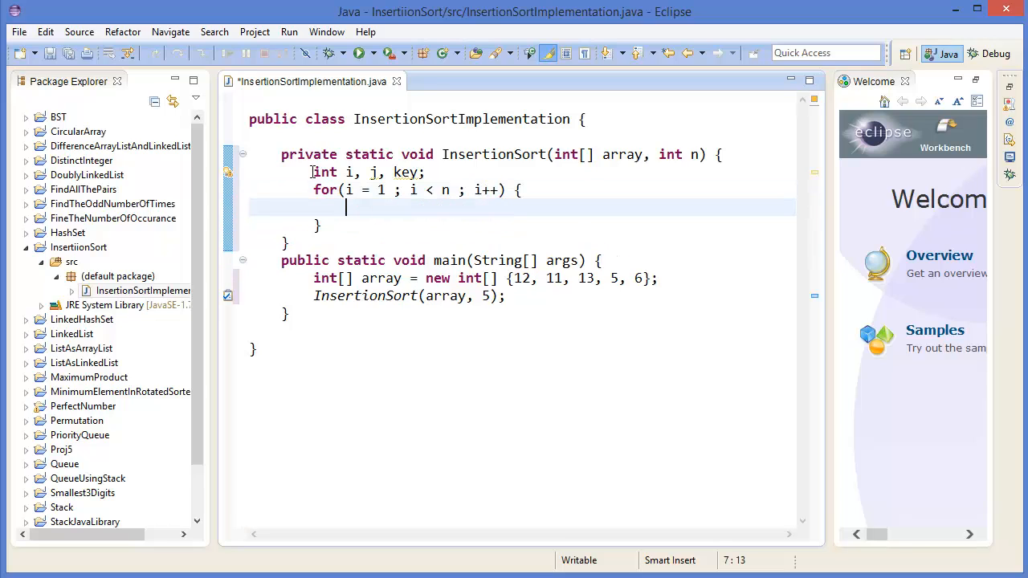
{"action": "type", "text": "key ="}
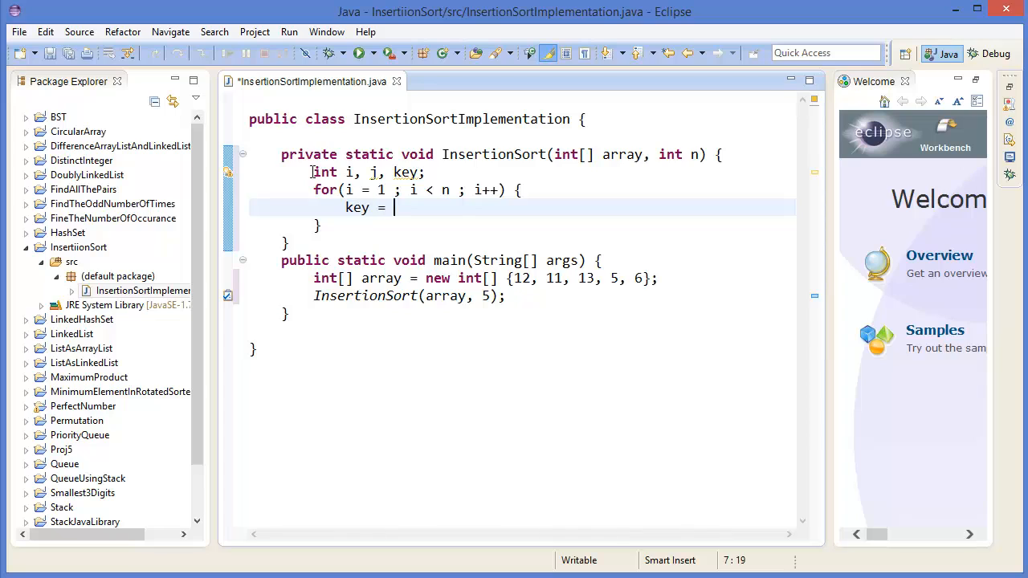
{"action": "type", "text": "array"}
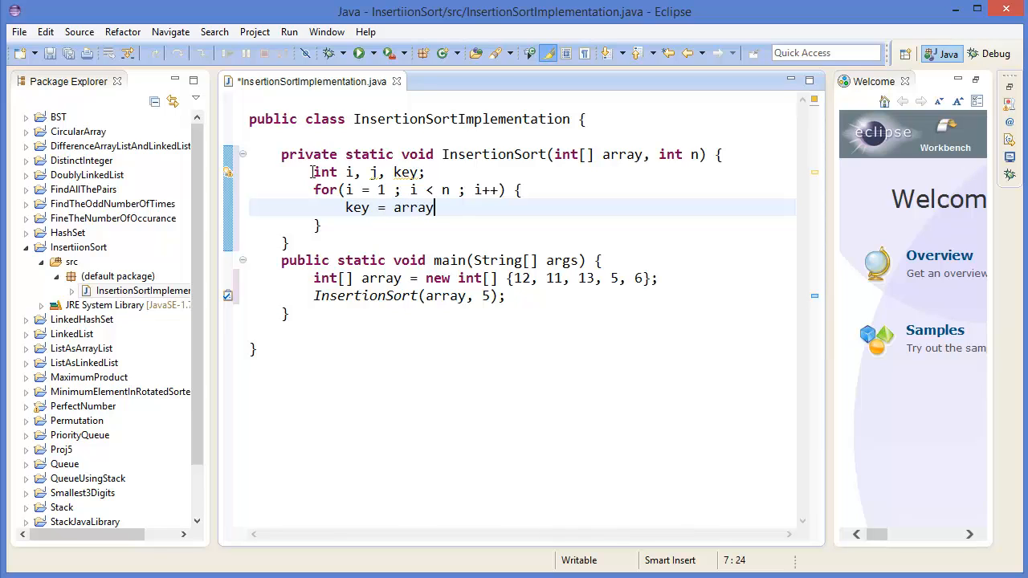
{"action": "type", "text": "[i];"}
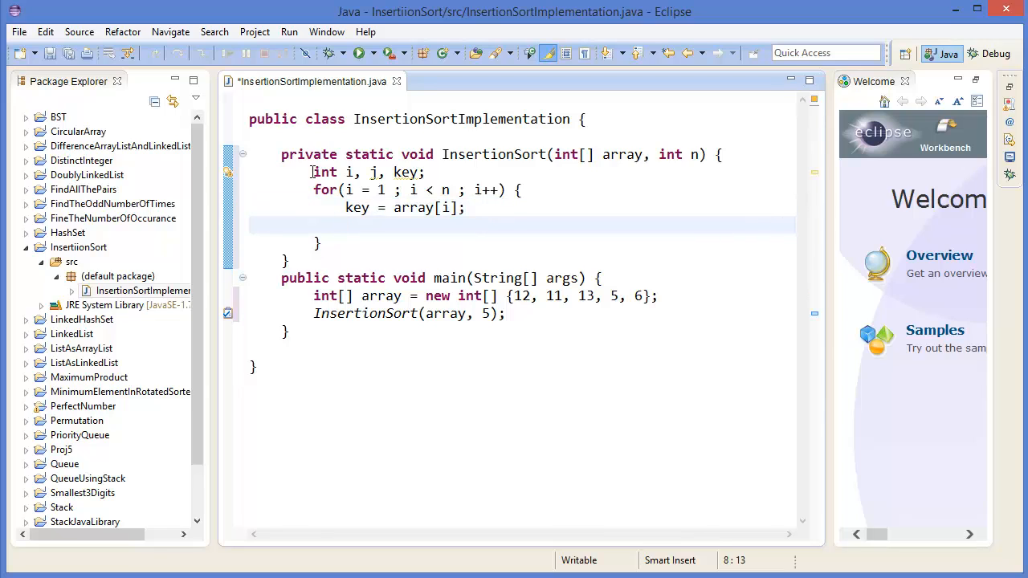
{"action": "type", "text": "j ="}
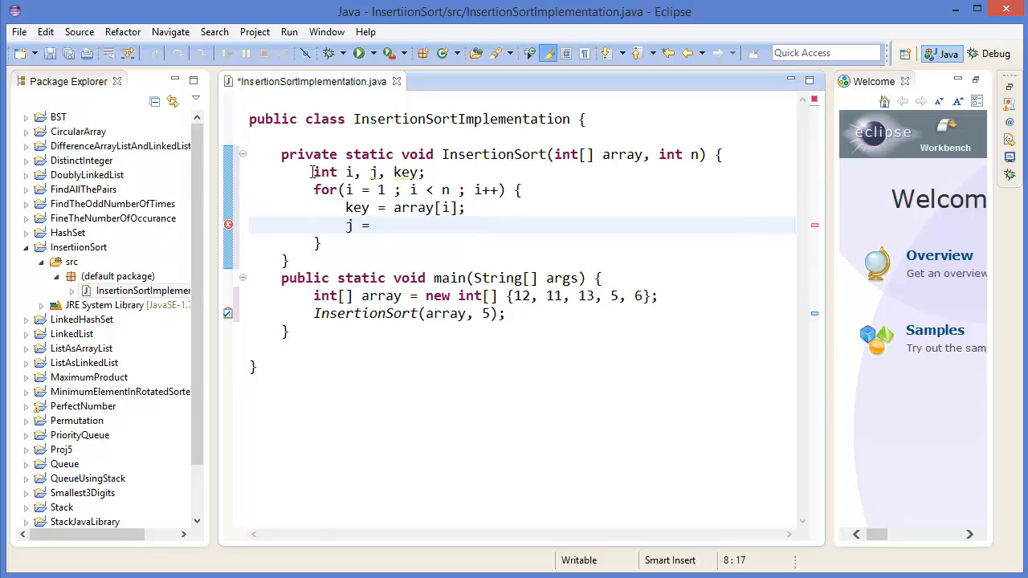
{"action": "type", "text": "i - 1"}
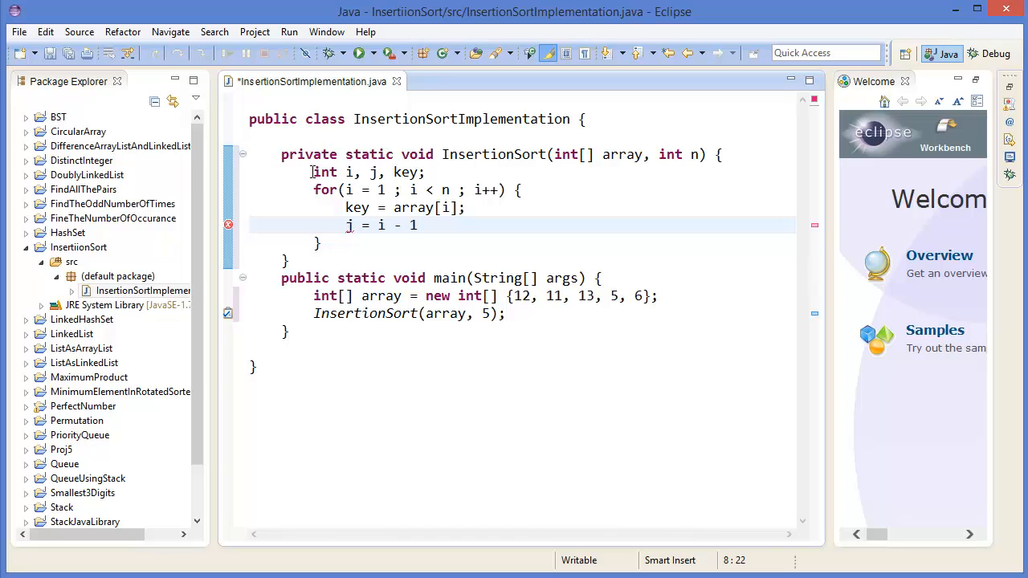
{"action": "type", "text": ";"}
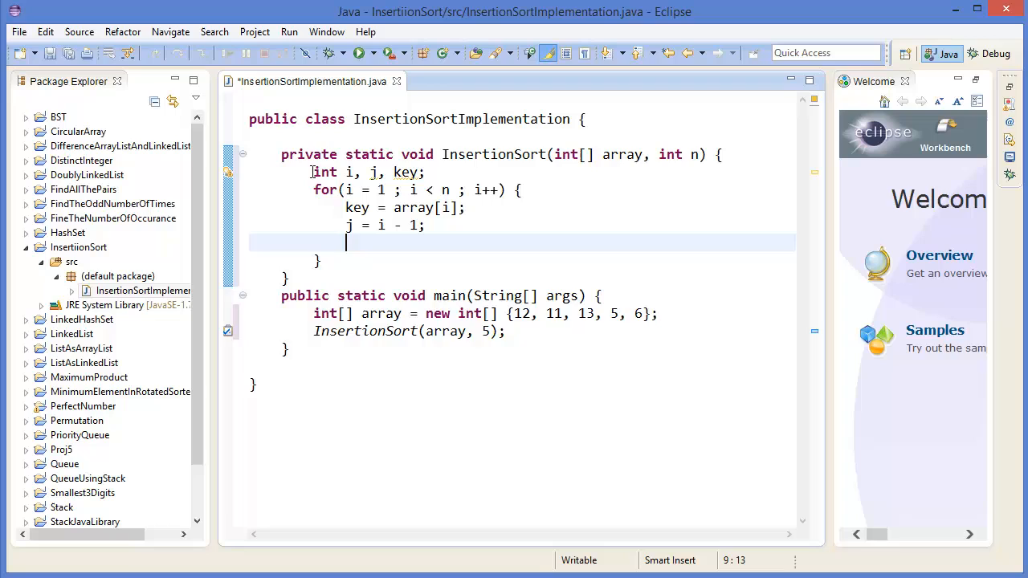
Add the while loop shifting array[j] right and decrementing j
{"action": "type", "text": "while()"}
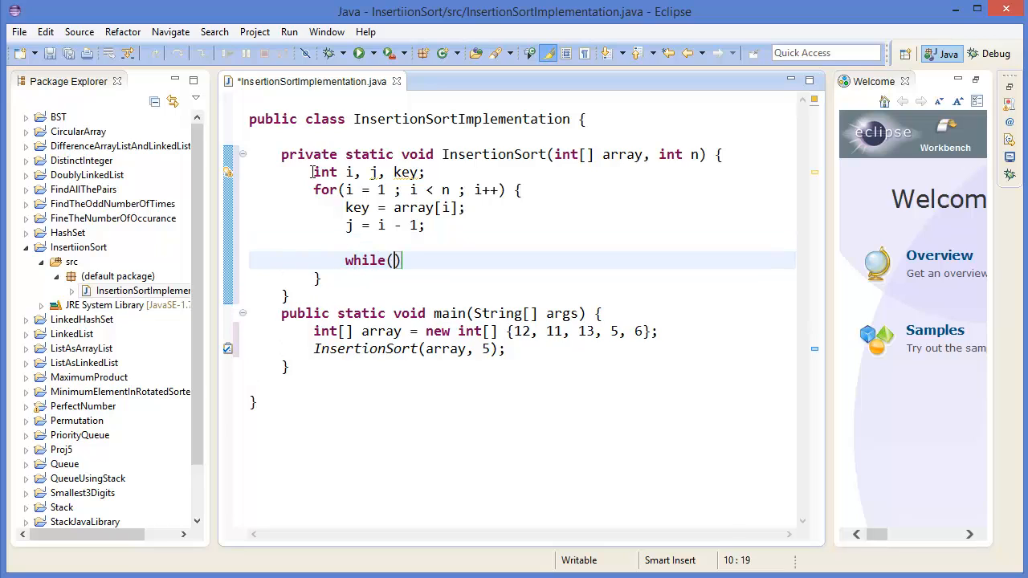
{"action": "type", "text": "j >= 0 && arra"}
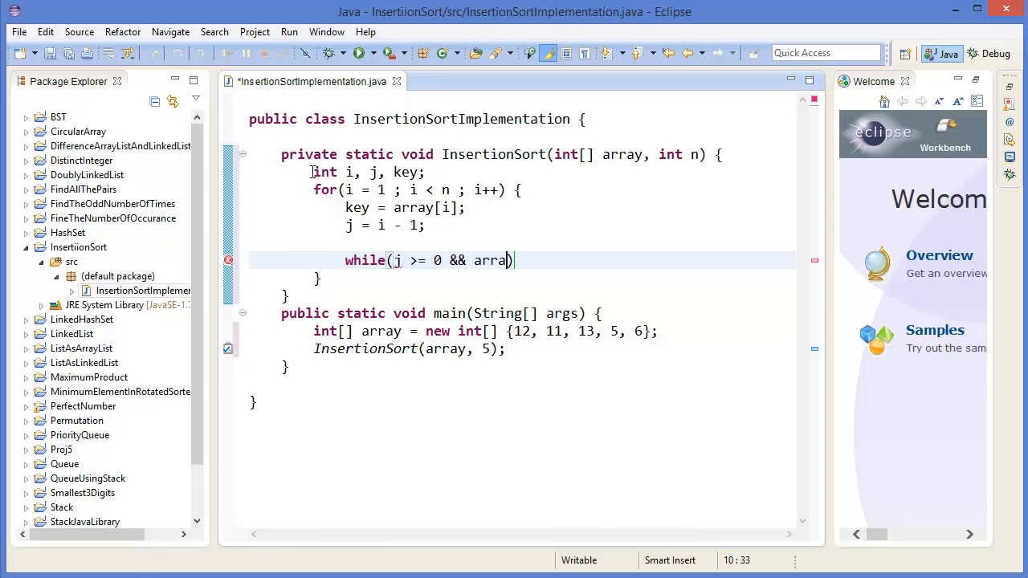
{"action": "type", "text": "y[j] > key"}
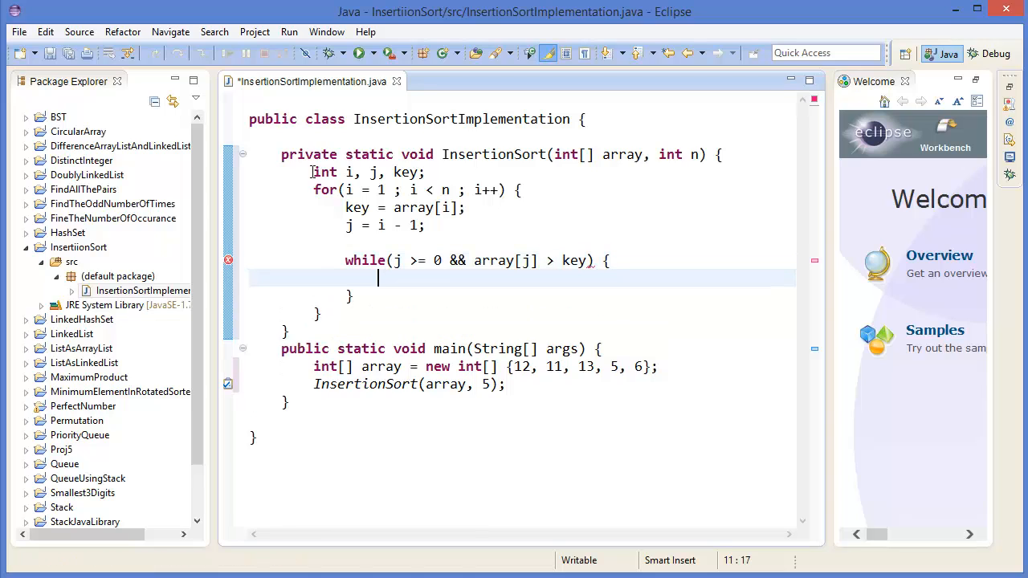
{"action": "type", "text": "array[j + 1"}
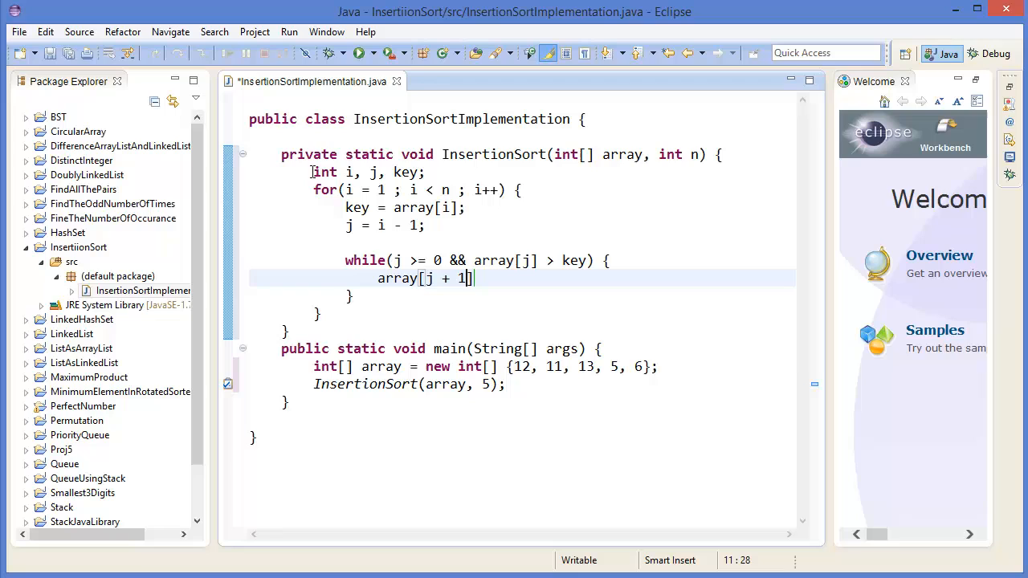
{"action": "type", "text": "= arra"}
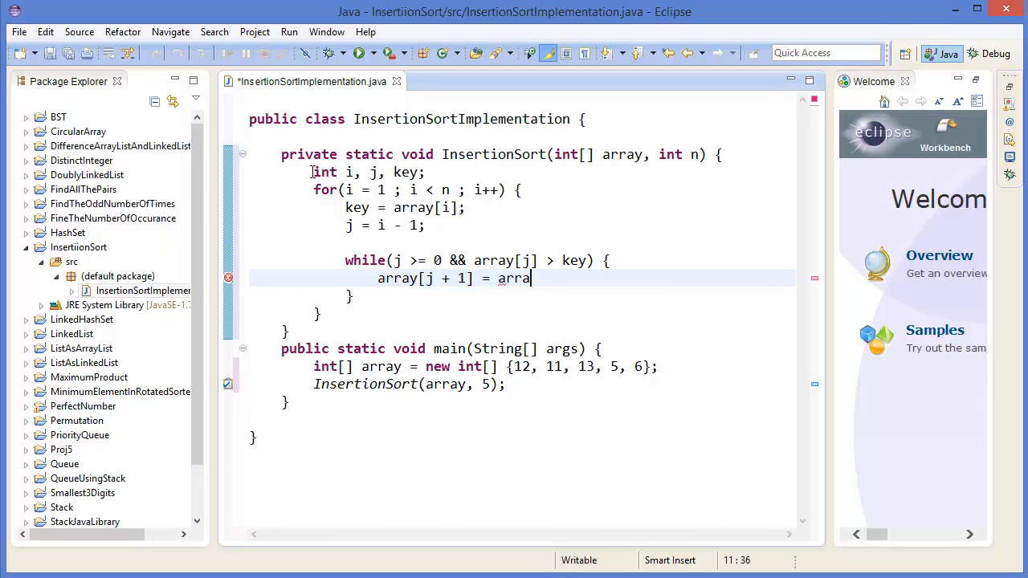
{"action": "type", "text": "yp"}
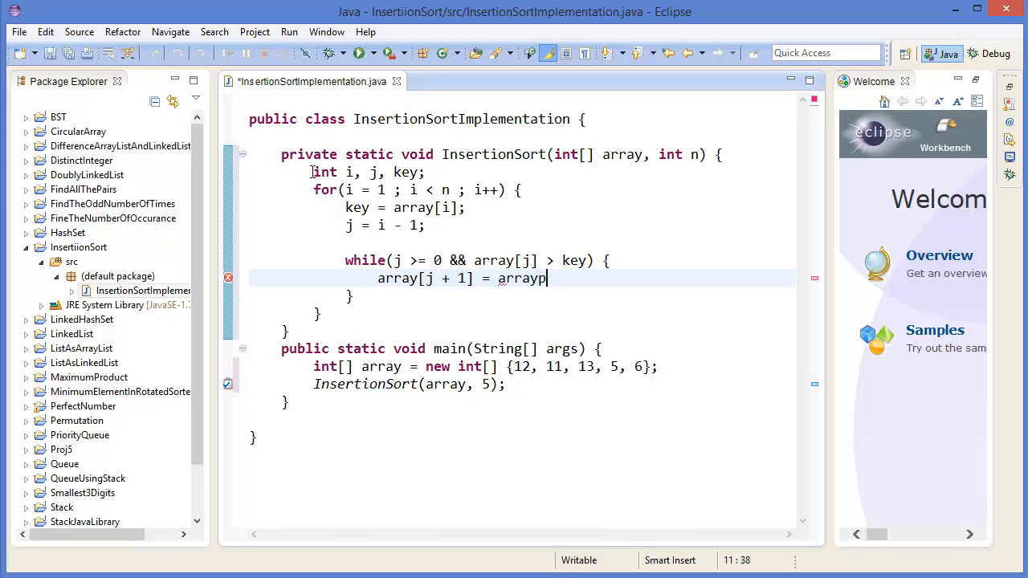
{"action": "type", "text": "[j];"}
{"action": "type", "text": "j = j -"}
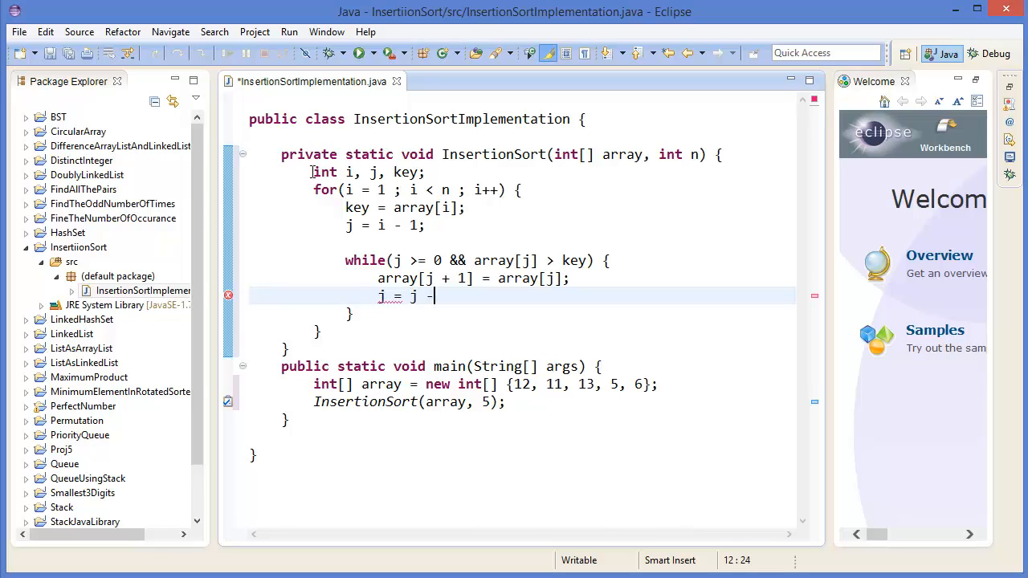
{"action": "type", "text": "1;"}
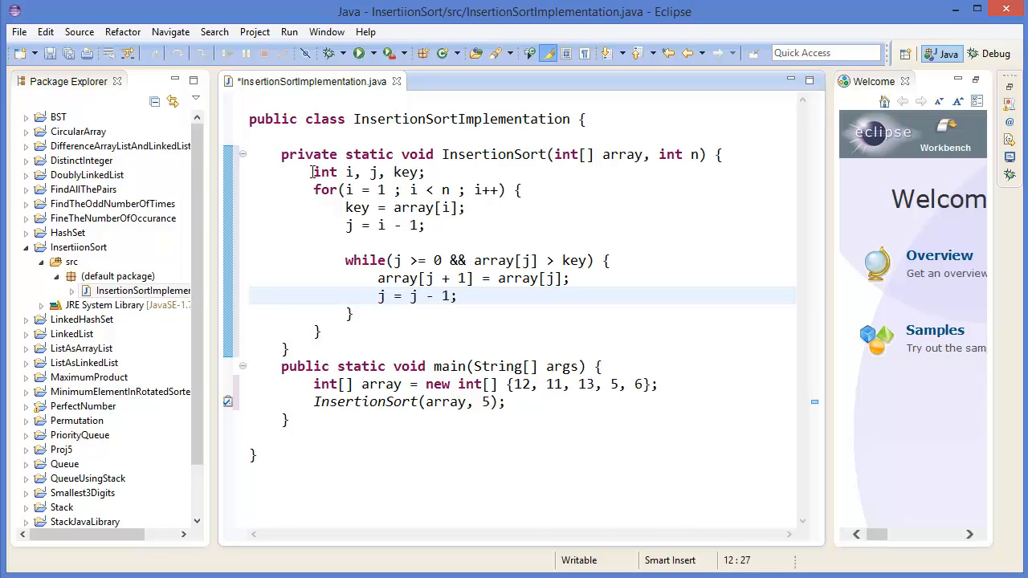
Place the key with array[j + 1] = key; after the while loop
{"action": "type", "text": "array[j+"}
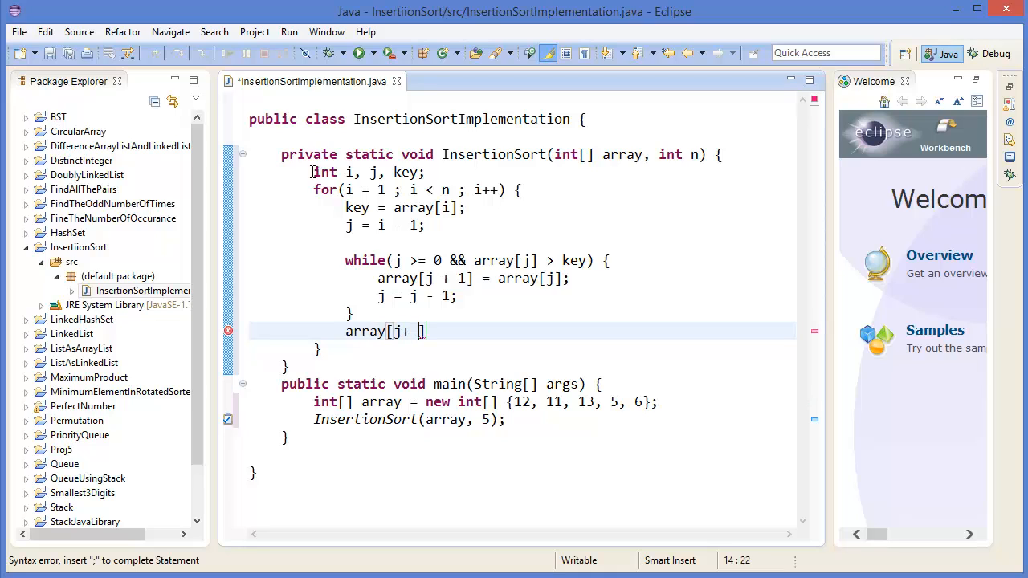
{"action": "type", "text": "1]"}
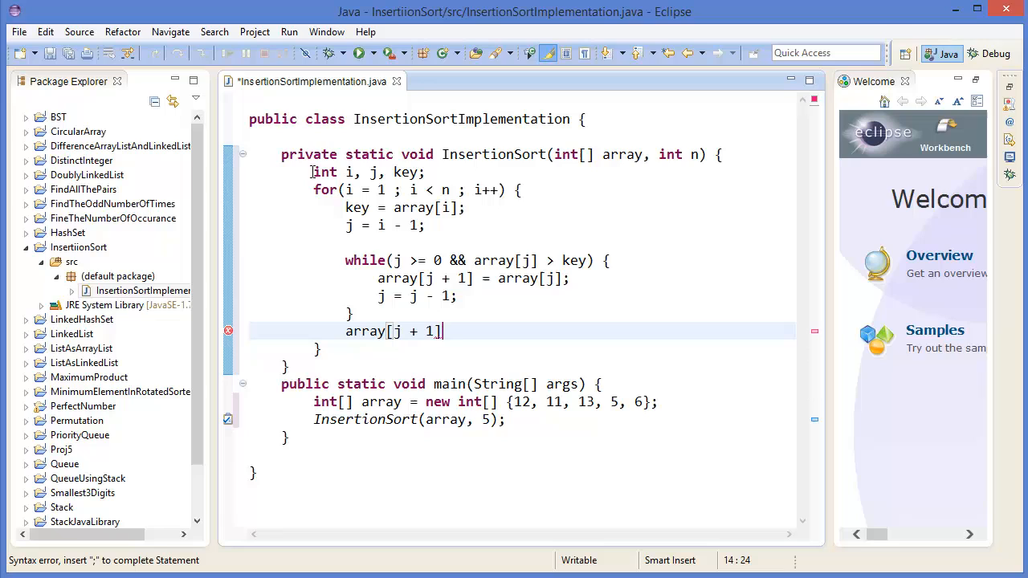
{"action": "type", "text": "= key"}
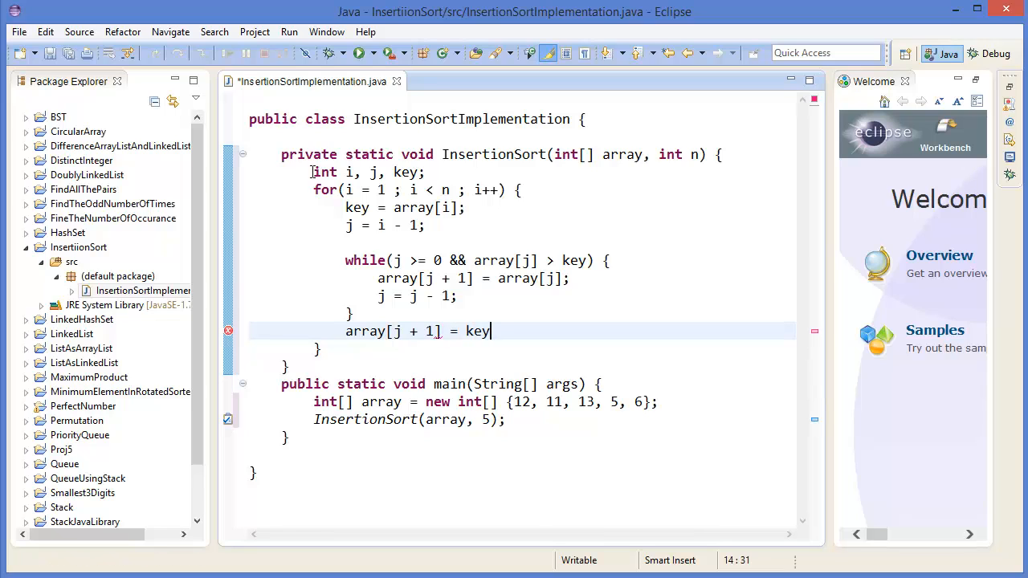
{"action": "type", "text": ";"}
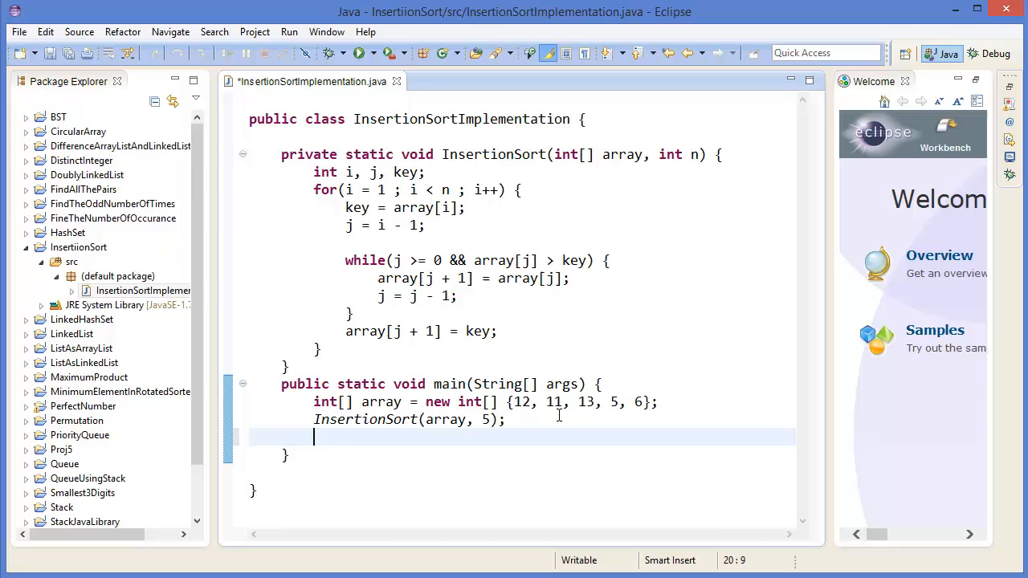
Add a for loop printing array[i] for i from 0 to 4, and launch the debugger
{"action": "type", "text": "for(int i"}
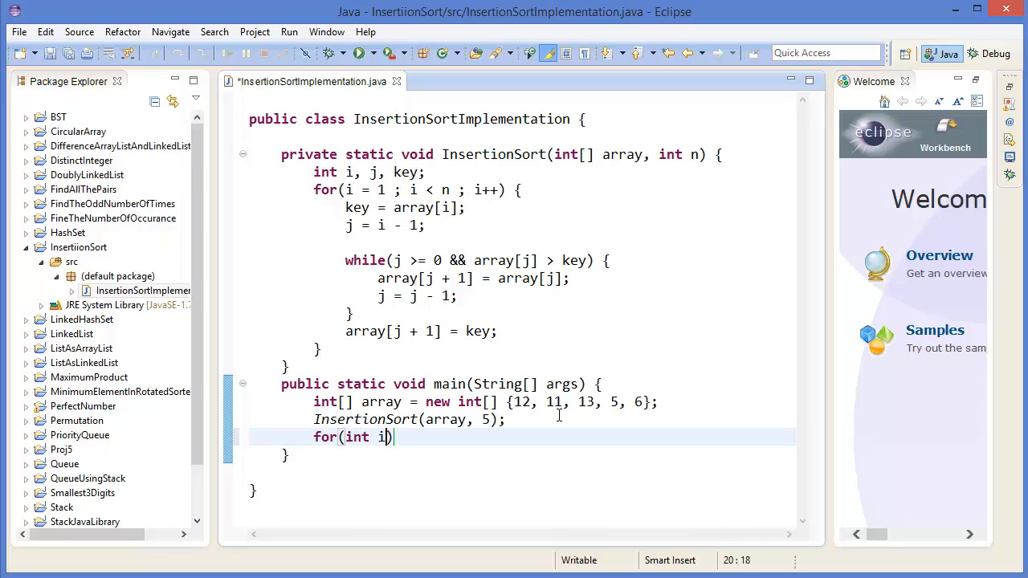
{"action": "type", "text": "= 0 ; i <"}
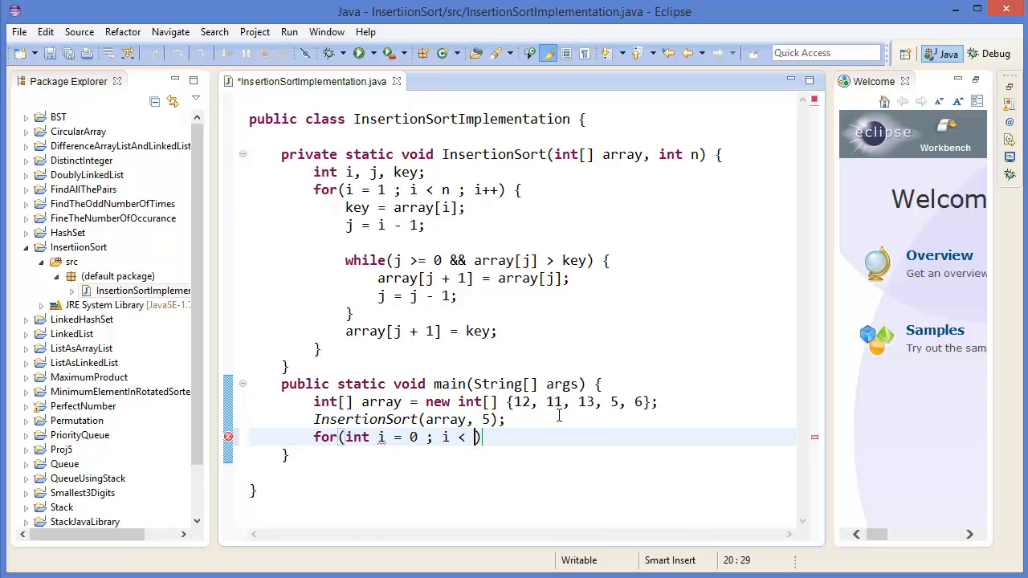
{"action": "type", "text": "5 ; i"}
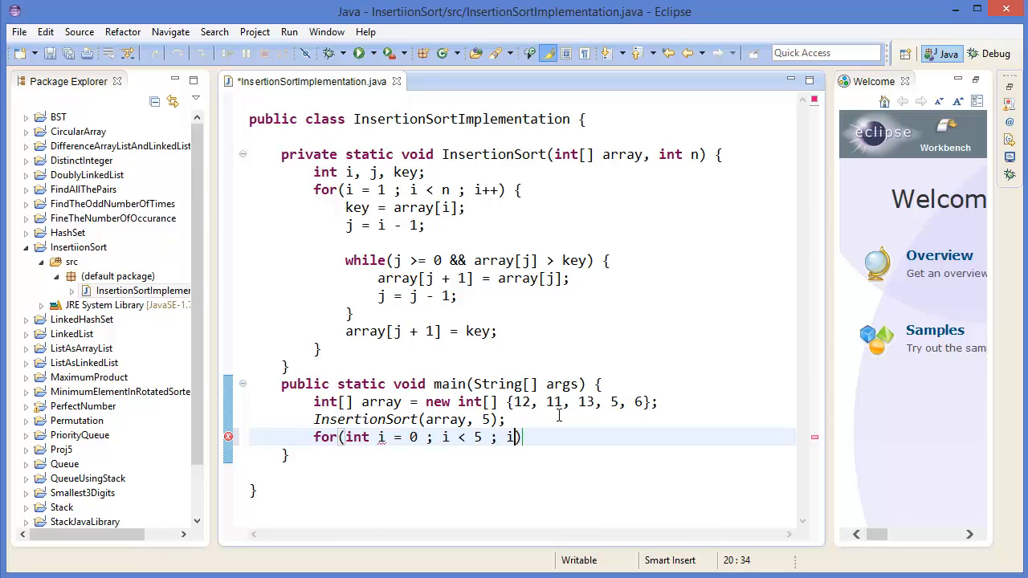
{"action": "type", "text": "++)"}
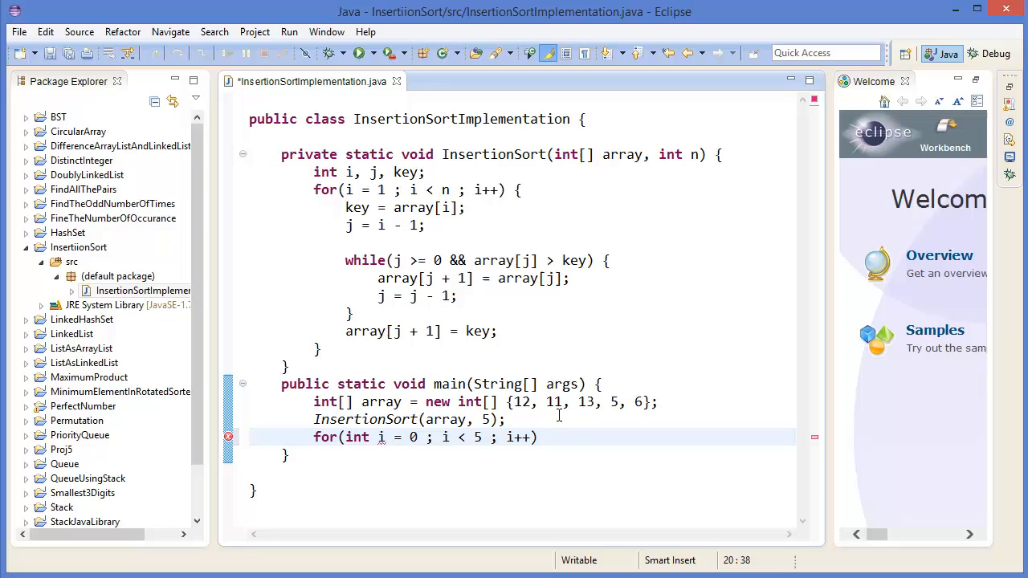
{"action": "type", "text": "sysou"}
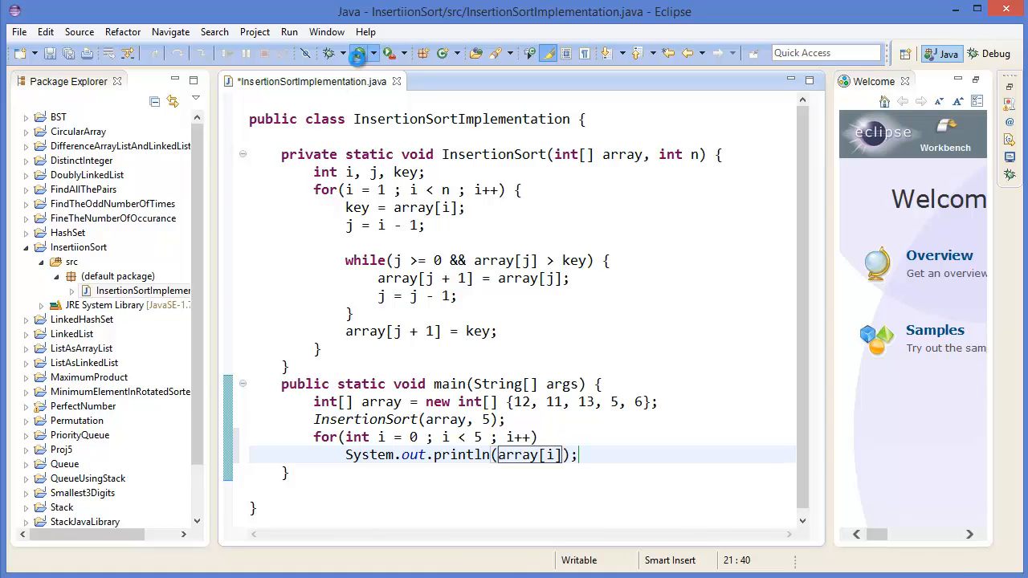
{"action": "left_click", "coordinate": [358, 53]}
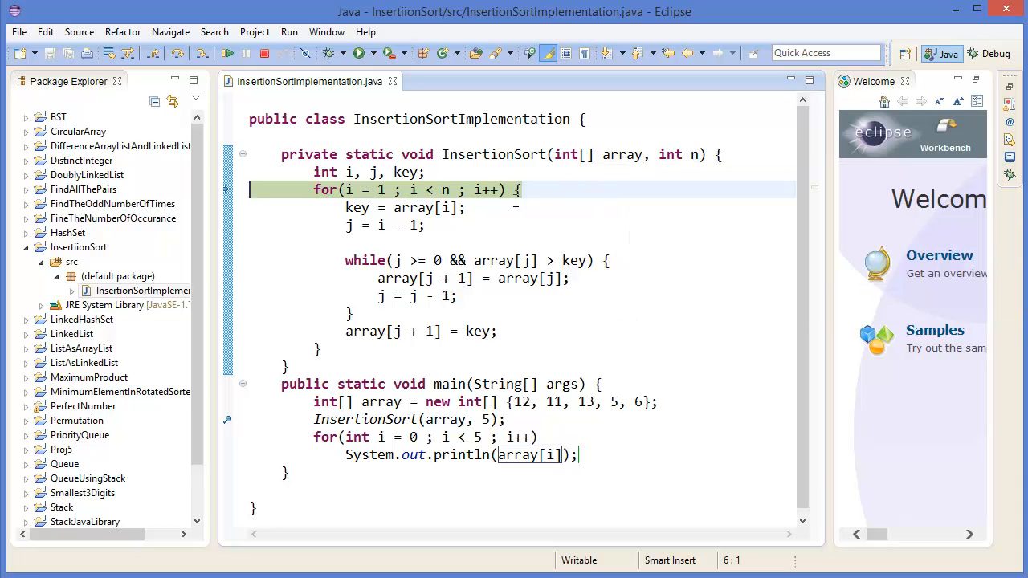
Step through the first pass until 12 shifts right, giving 12, 12, 13, 5, 6
{"action": "key", "text": "Down"}
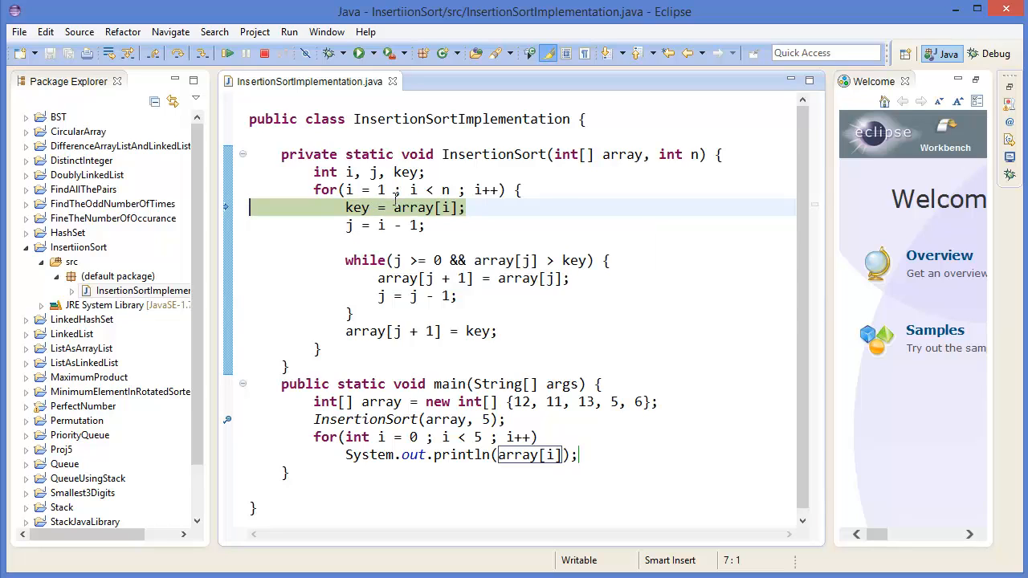
{"action": "mouse_move", "coordinate": [412, 207]}
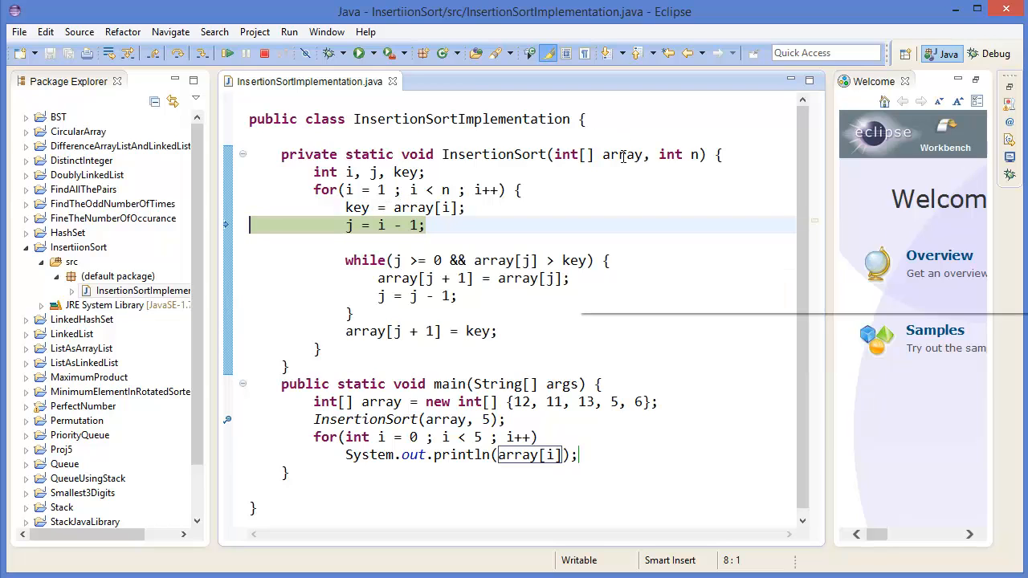
{"action": "mouse_move", "coordinate": [622, 155]}
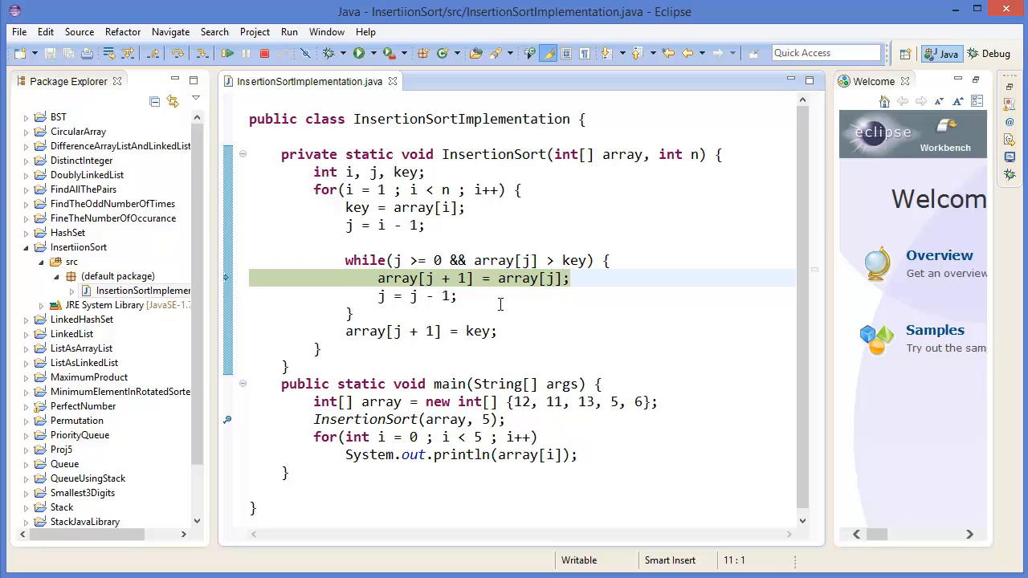
{"action": "mouse_move", "coordinate": [518, 279]}
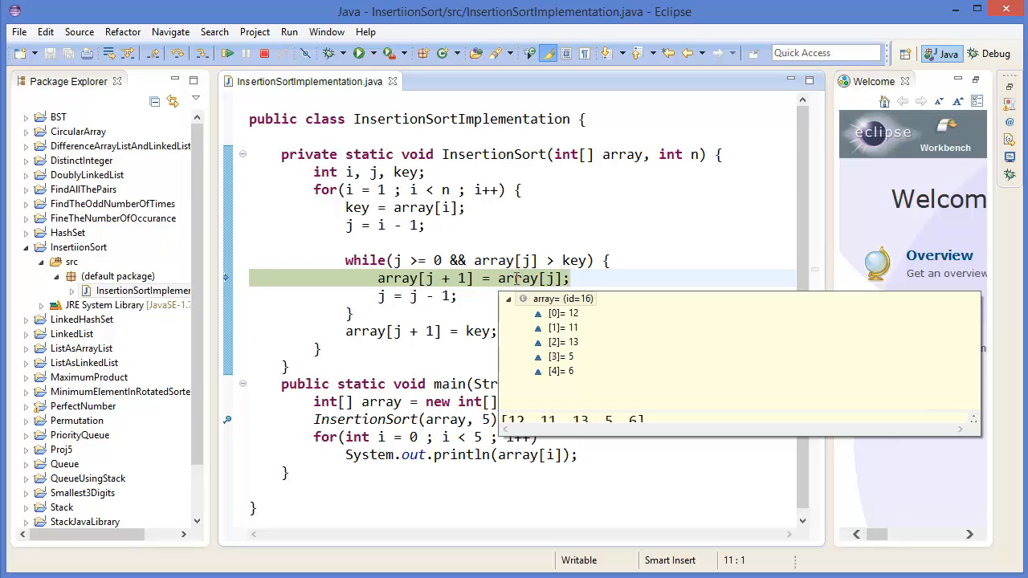
{"action": "mouse_move", "coordinate": [474, 321]}
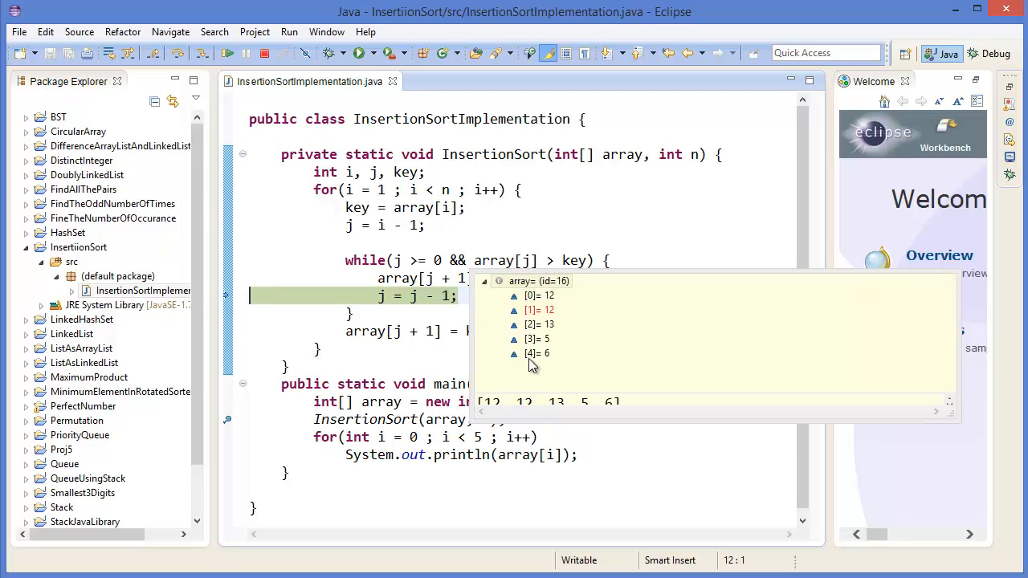
{"action": "left_click", "coordinate": [539, 310]}
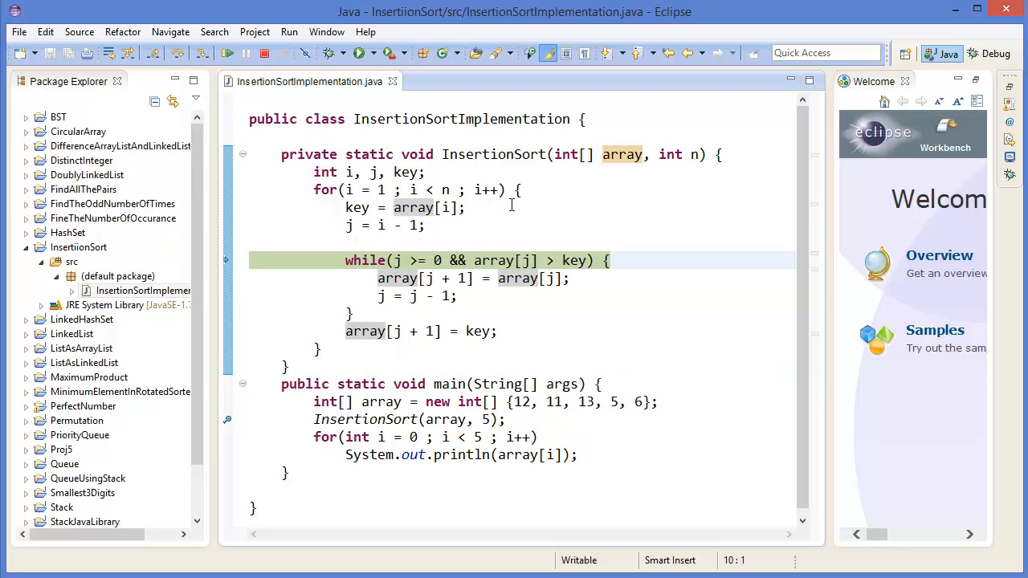
{"action": "mouse_move", "coordinate": [500, 260]}
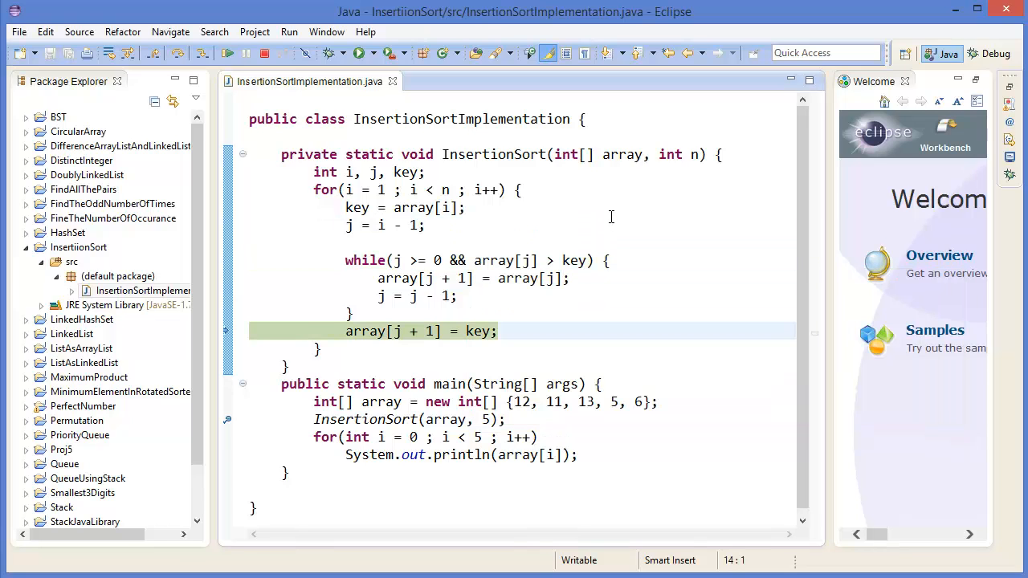
{"action": "mouse_move", "coordinate": [482, 331]}
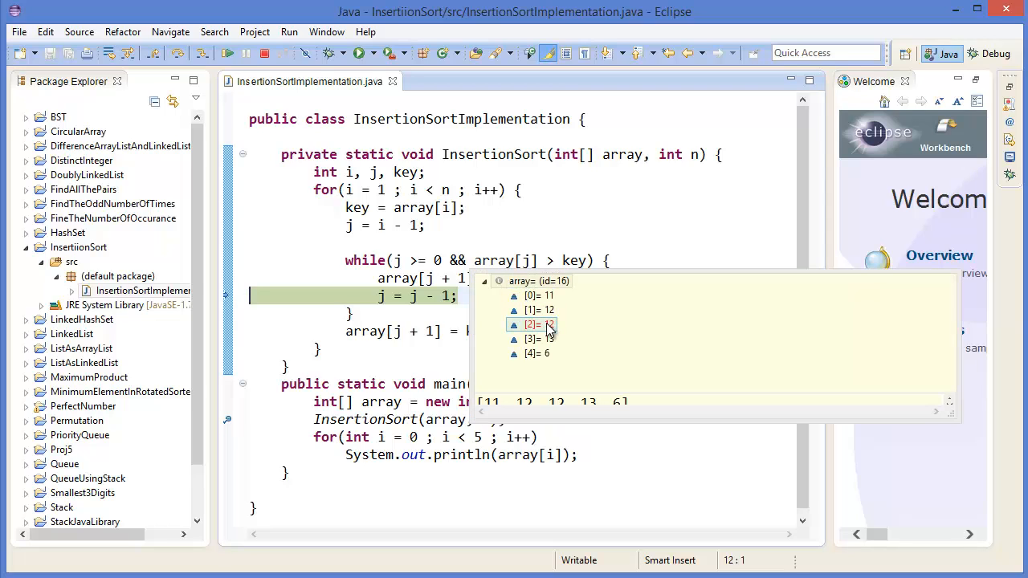
Step through later passes until the array reads 11, 12, 12, 13, 6
{"action": "left_click", "coordinate": [574, 218]}
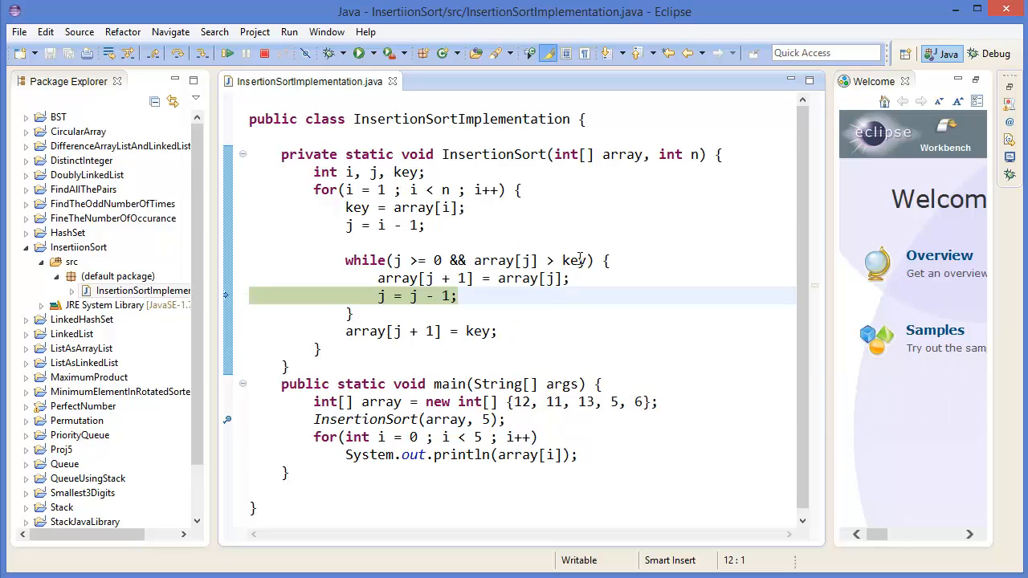
{"action": "mouse_move", "coordinate": [518, 243]}
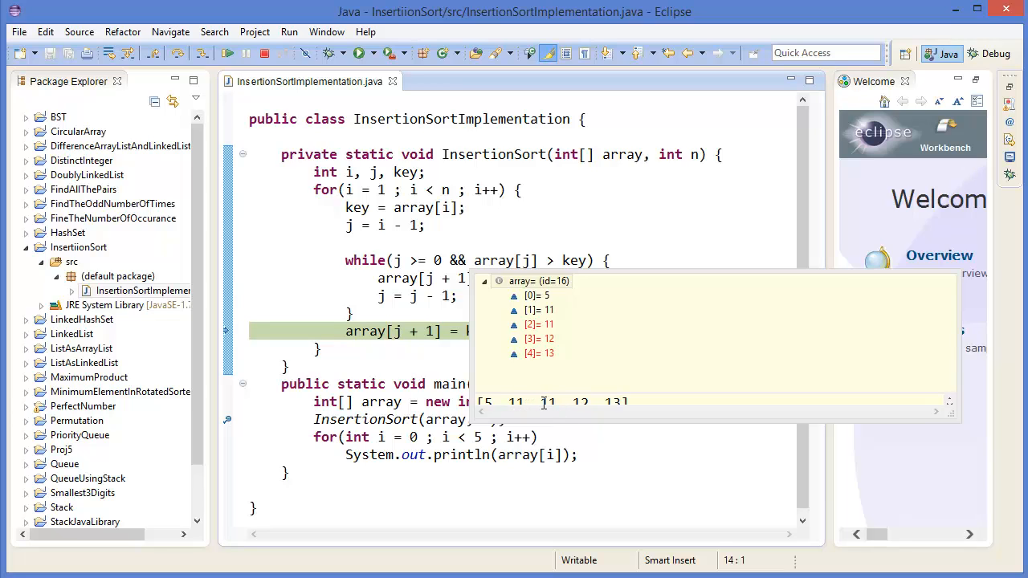
Step until 5 reaches index 0 and the final key insertion executes
{"action": "left_click", "coordinate": [539, 310]}
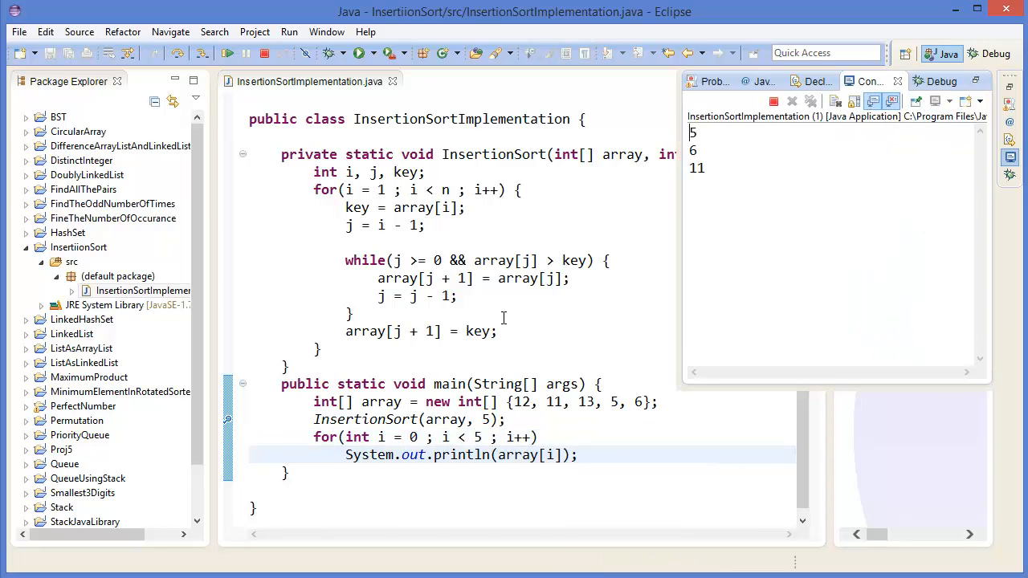
Run the print loop so the console shows 5, 6, 11, 12, 13
{"action": "left_click", "coordinate": [265, 53]}
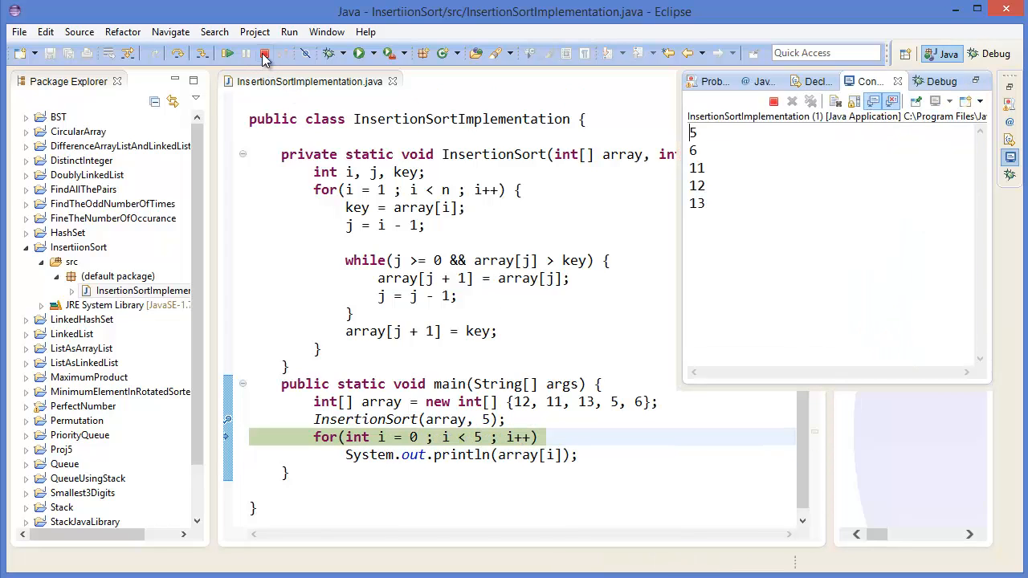
{"action": "mouse_move", "coordinate": [264, 53]}
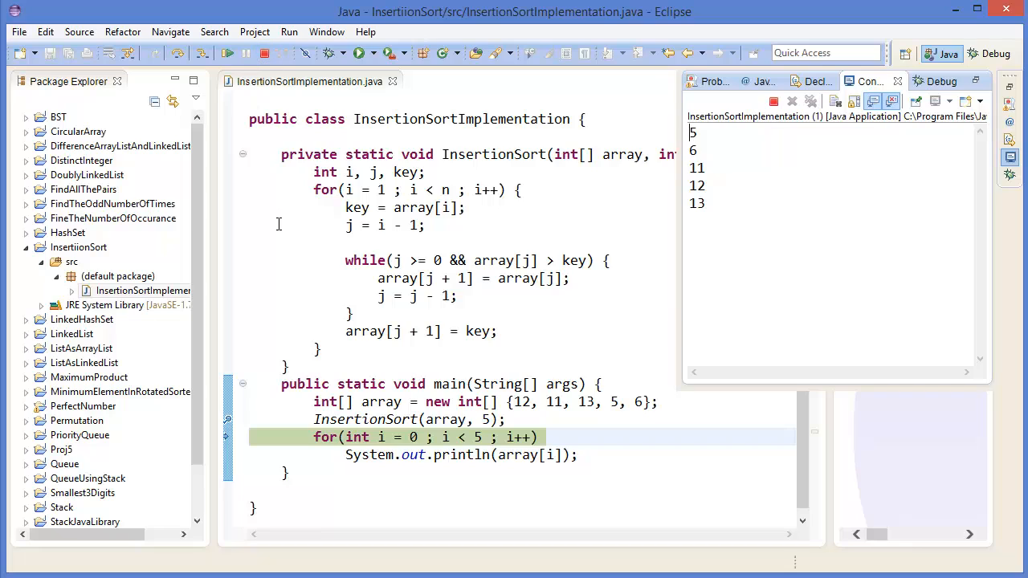
{"action": "mouse_move", "coordinate": [295, 223]}
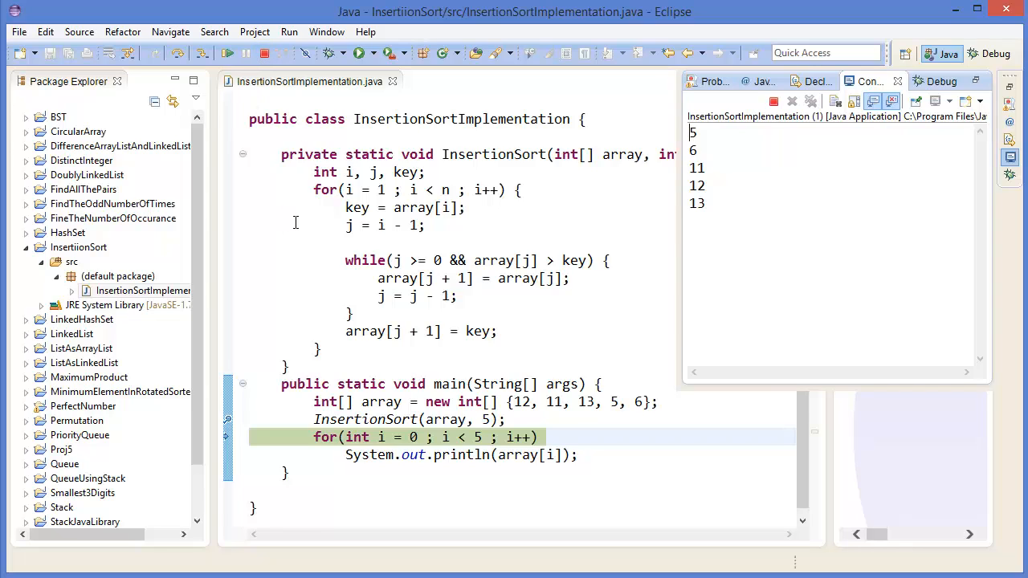